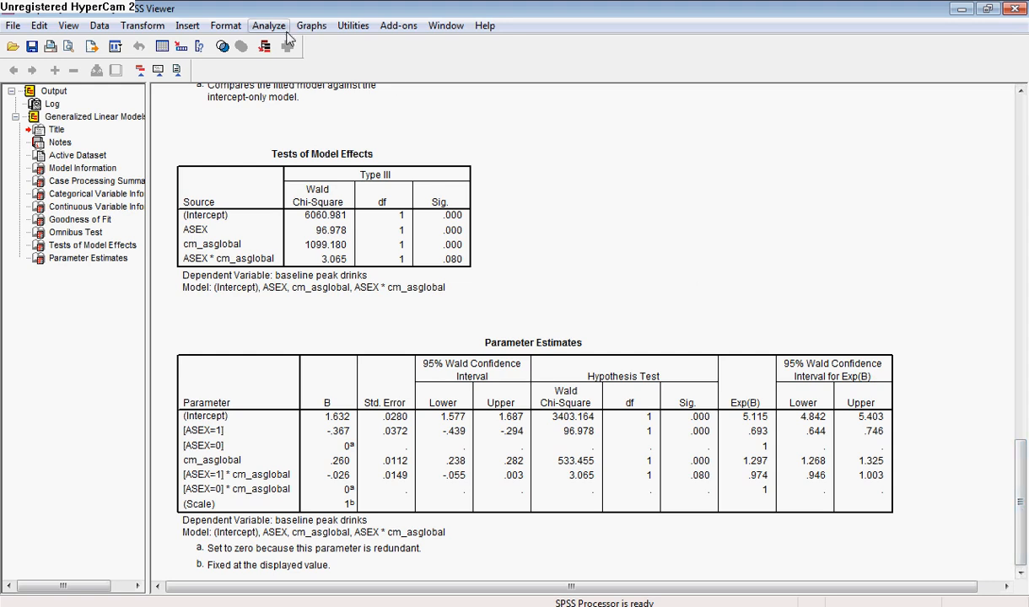
mouse_move(279, 32)
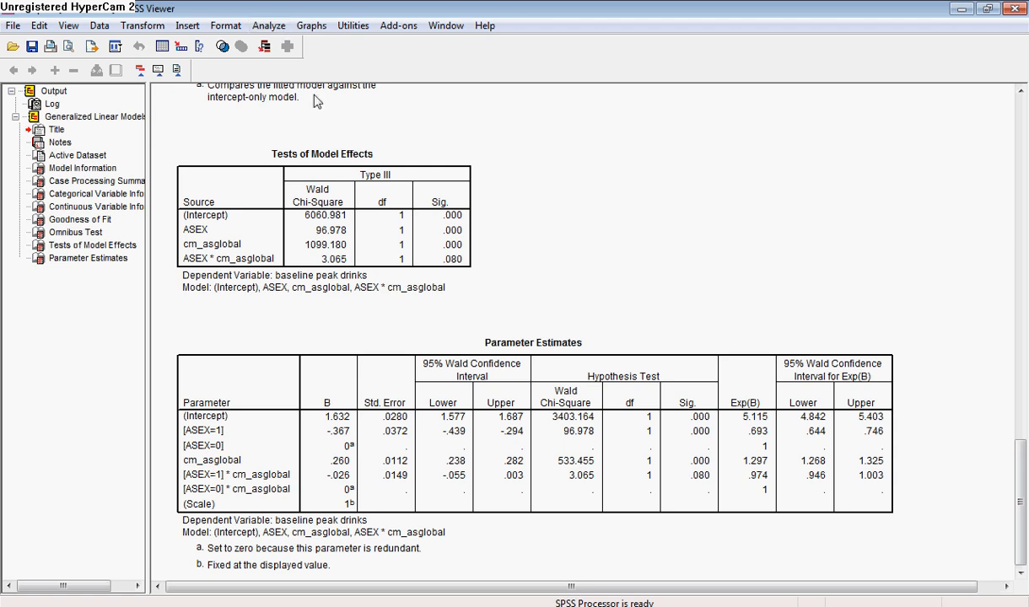
mouse_move(776, 444)
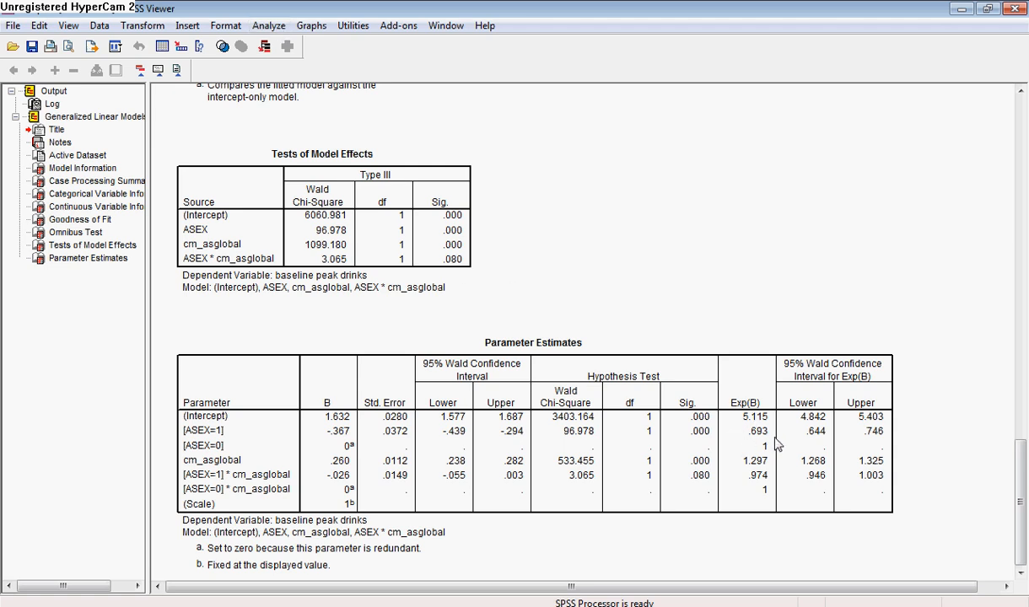
mouse_move(756, 303)
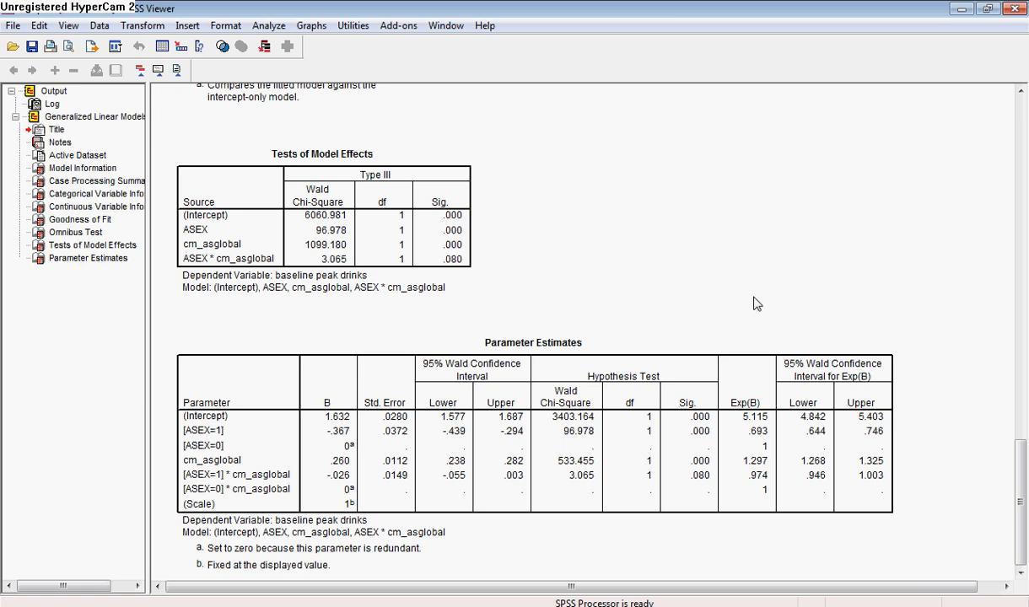
mouse_move(755, 445)
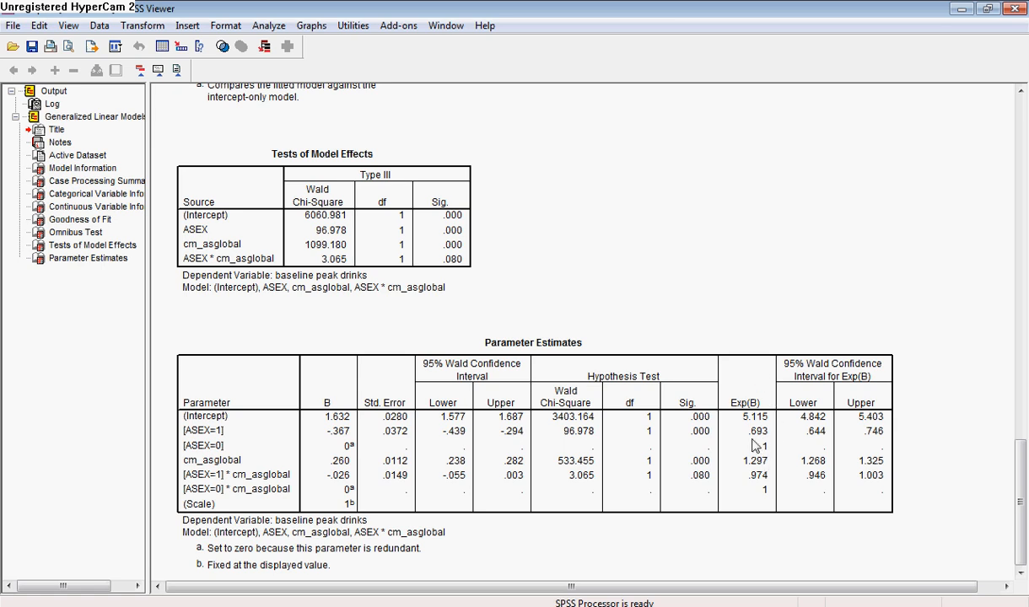
mouse_move(768, 442)
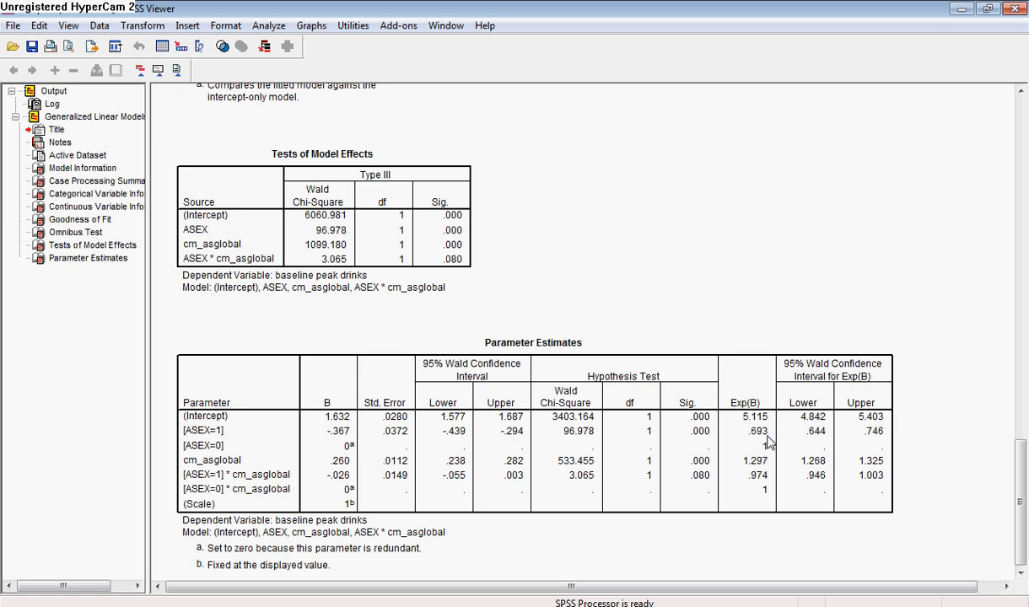
mouse_move(534, 251)
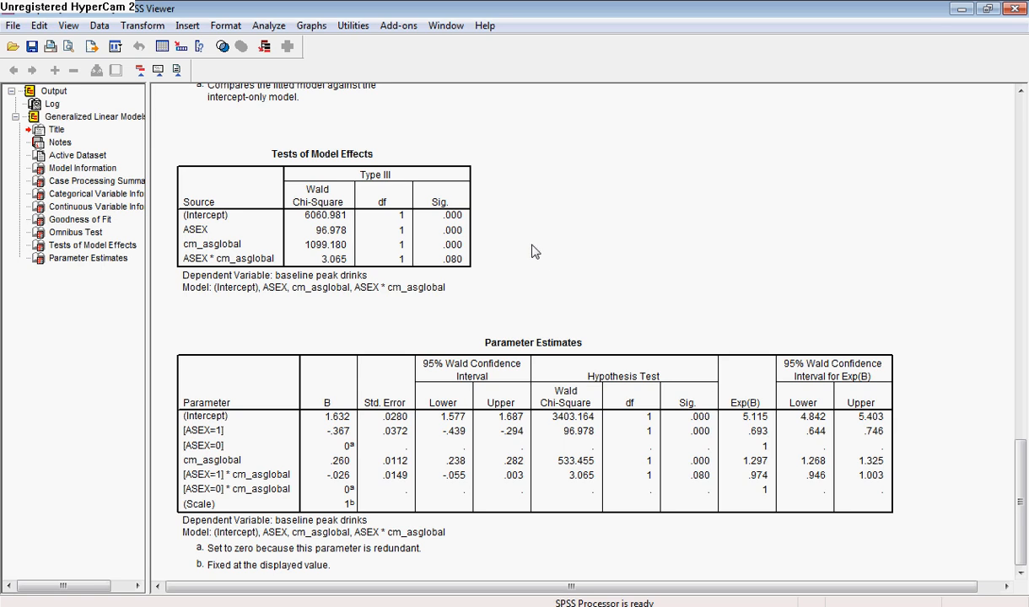
Reopen the Generalized Linear Models dialog holding the Poisson log-link model of baseline peak drinks
left_click(268, 26)
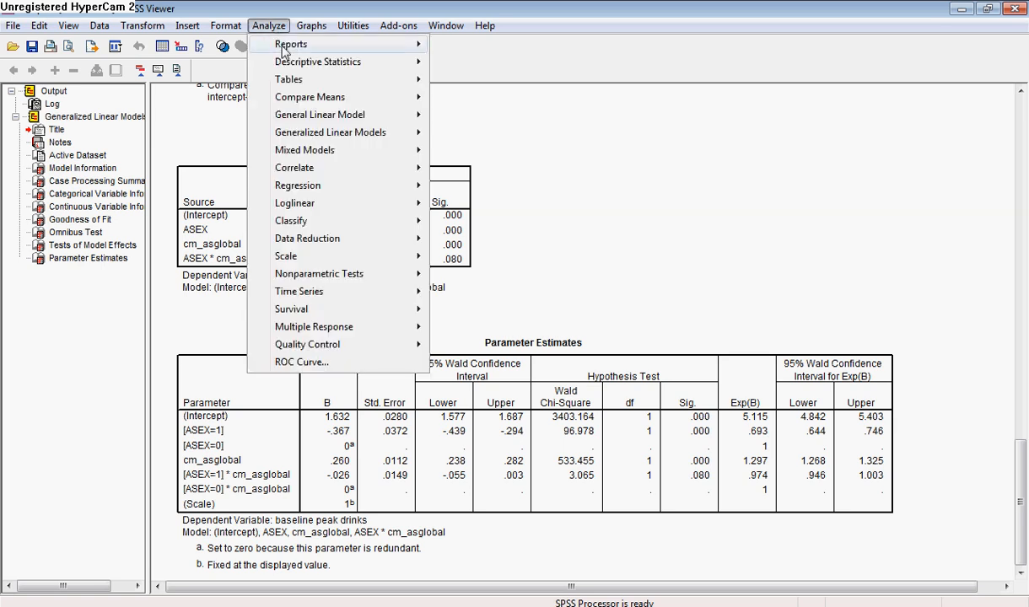
mouse_move(329, 132)
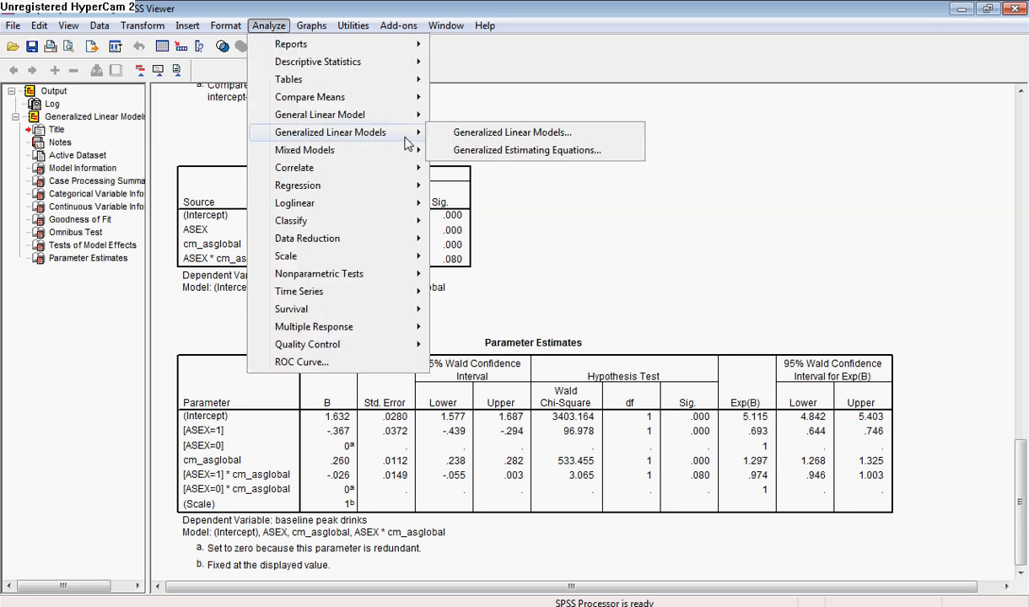
left_click(511, 131)
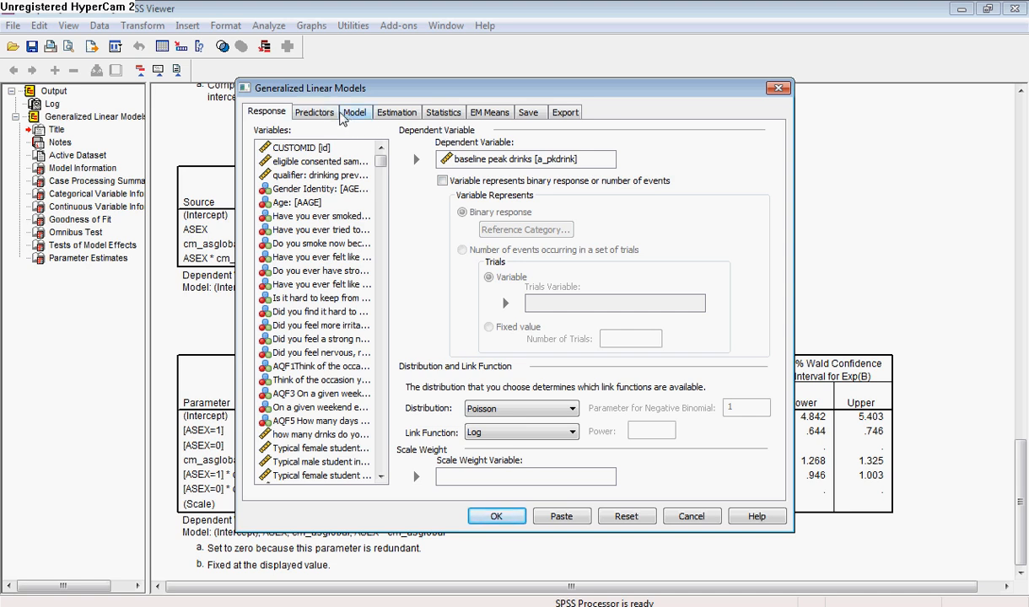
Set Category Order for Factors to Ascending in the Predictors options, so Birth Sex is ordered ascending
left_click(313, 112)
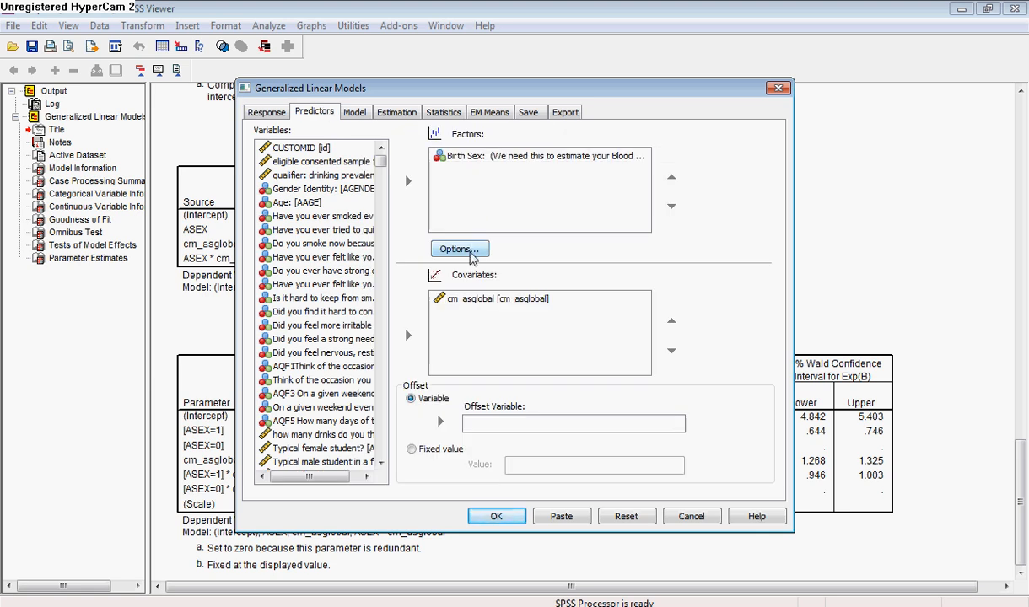
left_click(460, 249)
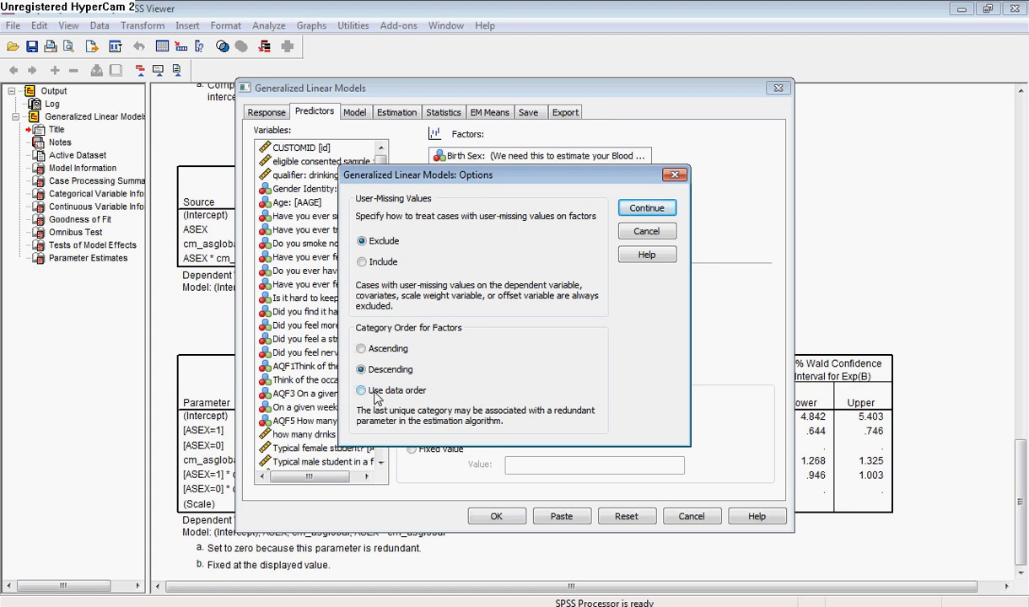
left_click(361, 348)
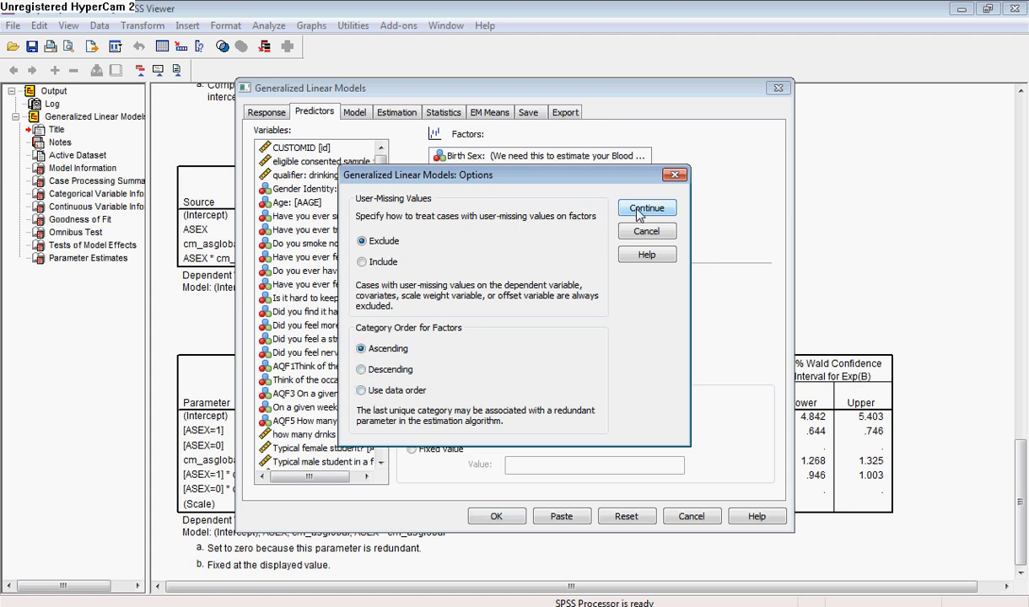
left_click(646, 207)
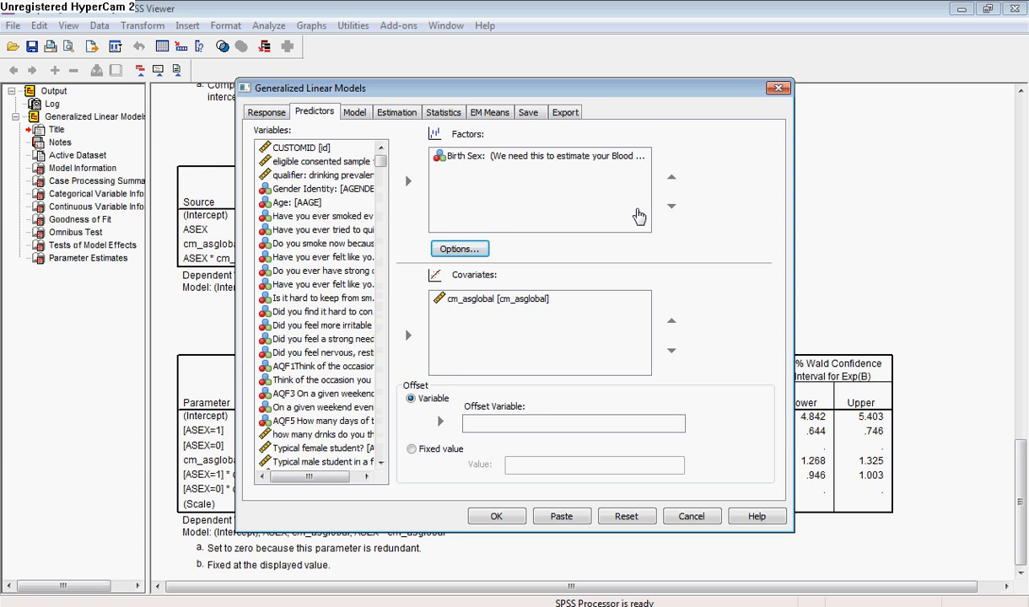
mouse_move(512, 510)
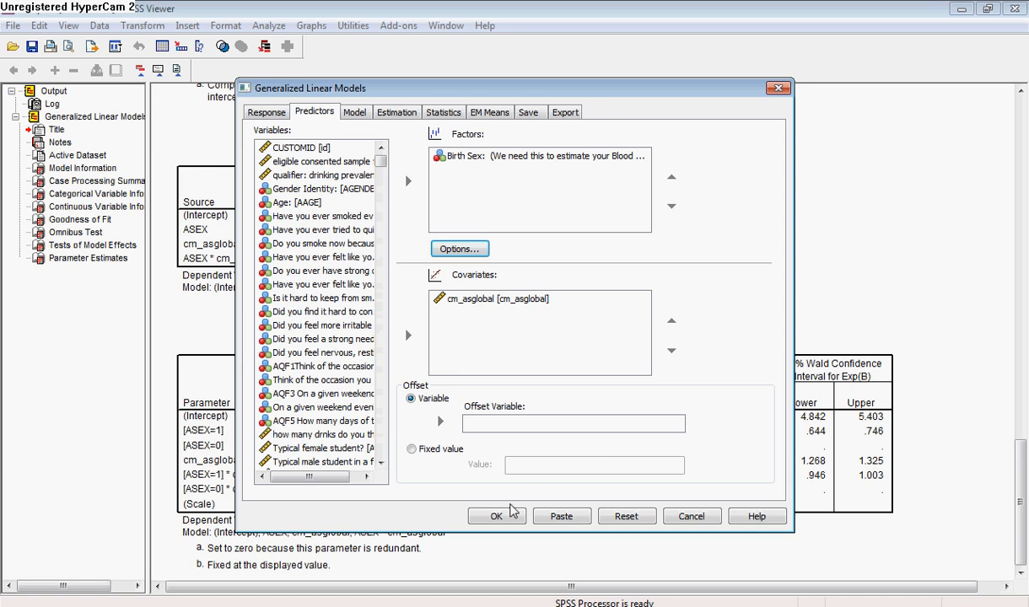
Run the model and scroll to the Parameter Estimates table, where ASEX=1 is now the reference
left_click(496, 516)
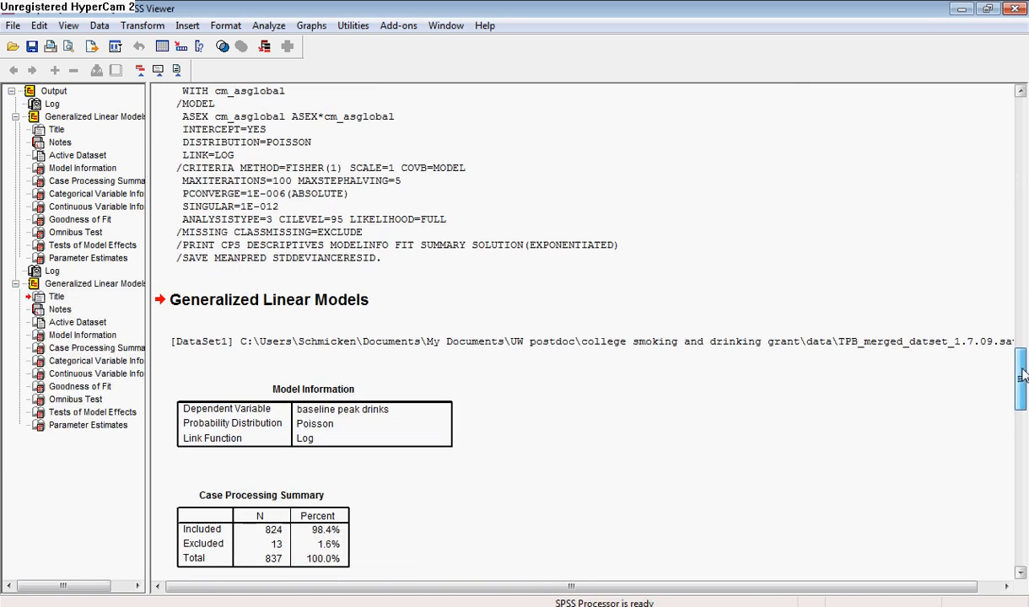
scroll("down", 3)
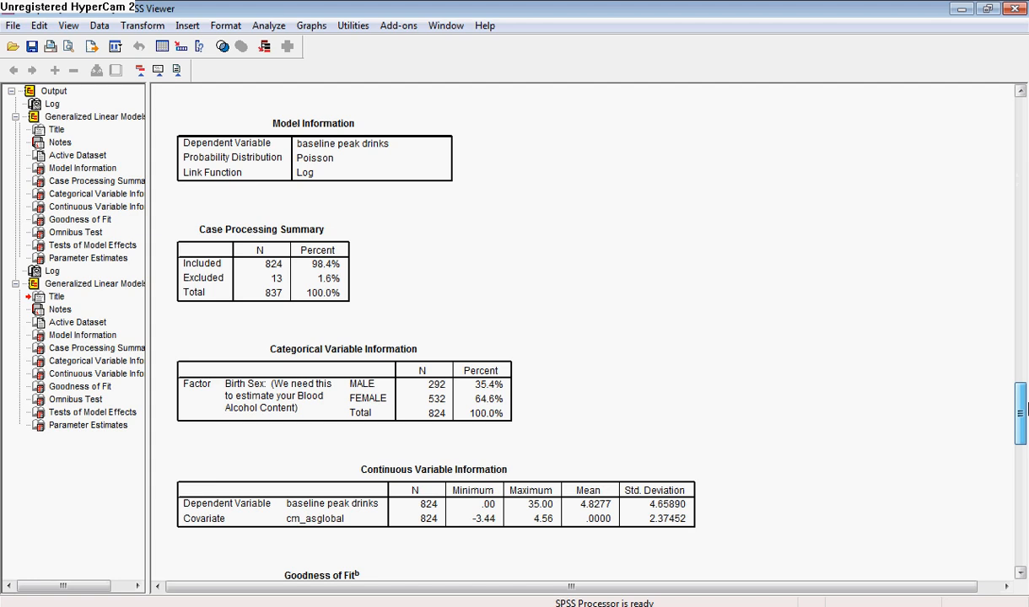
scroll("down", 3)
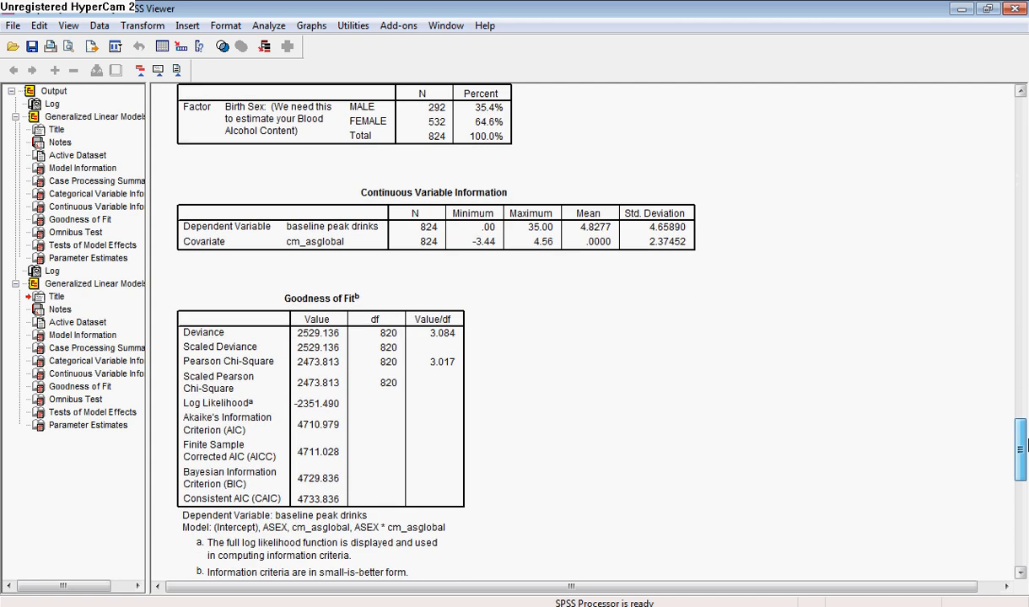
scroll("down", 3)
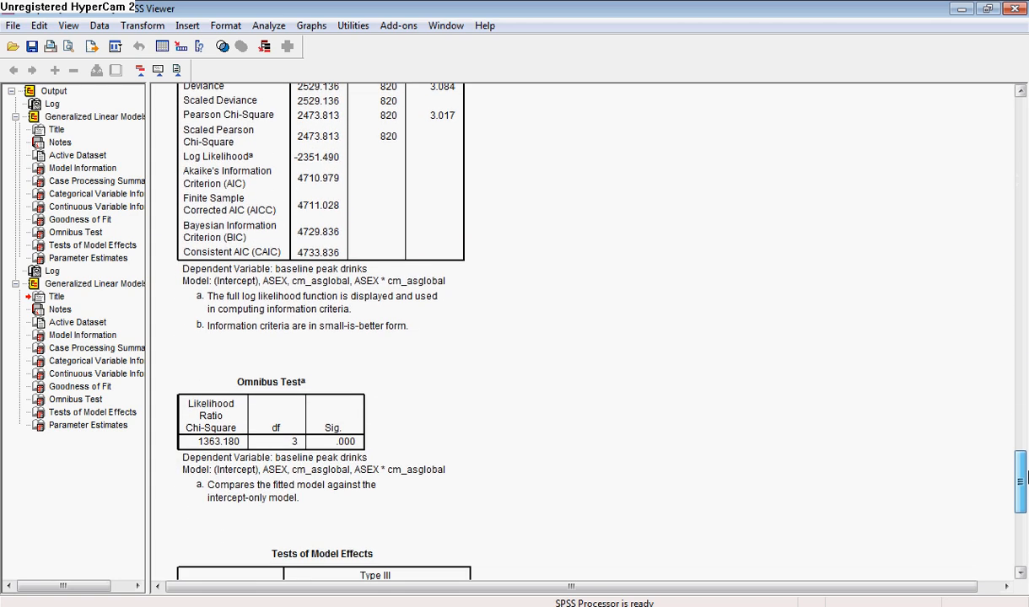
scroll("down", 3)
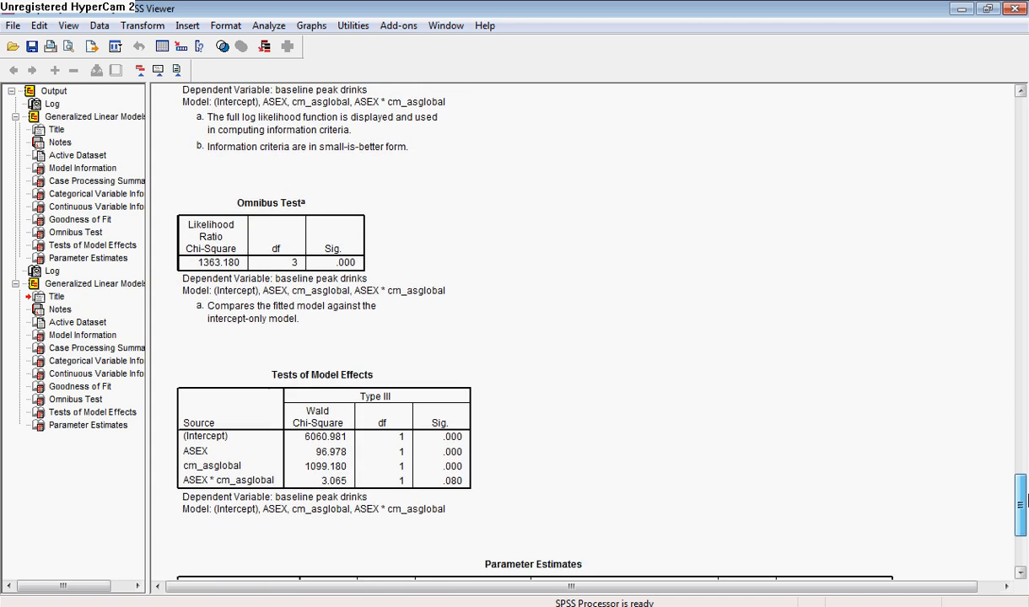
scroll("down", 3)
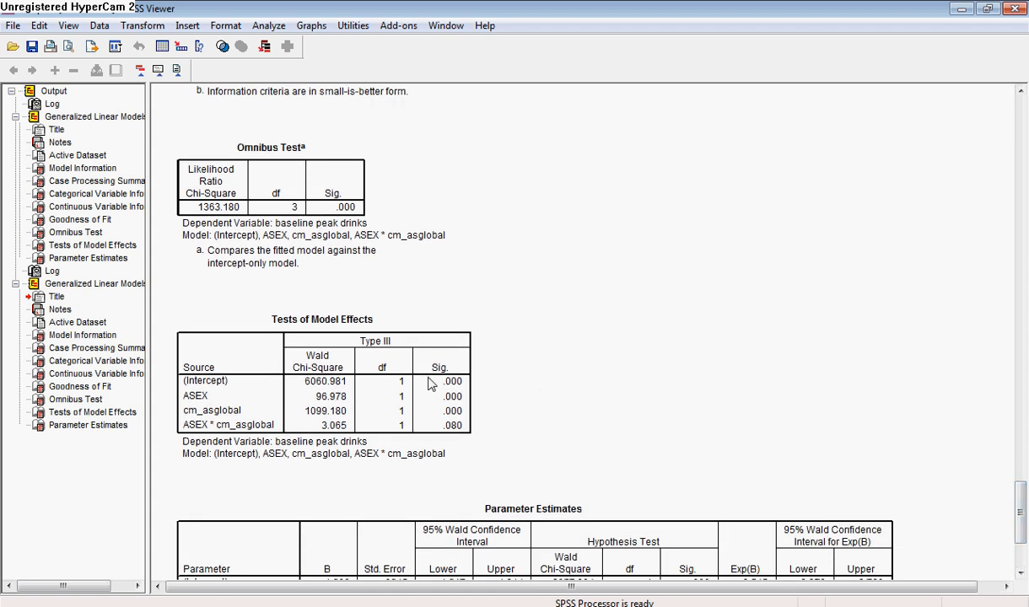
mouse_move(888, 462)
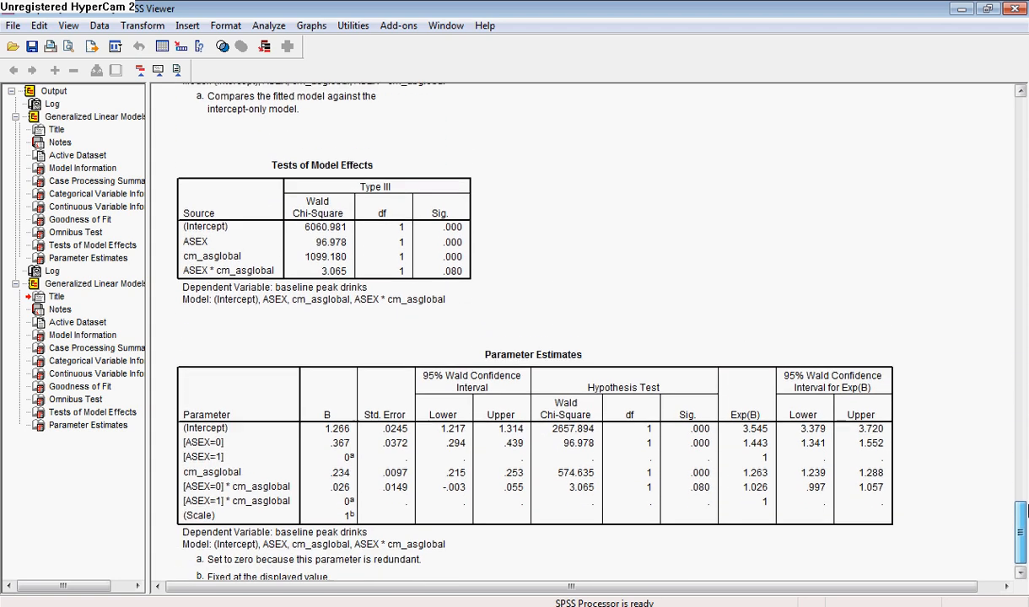
scroll("down", 3)
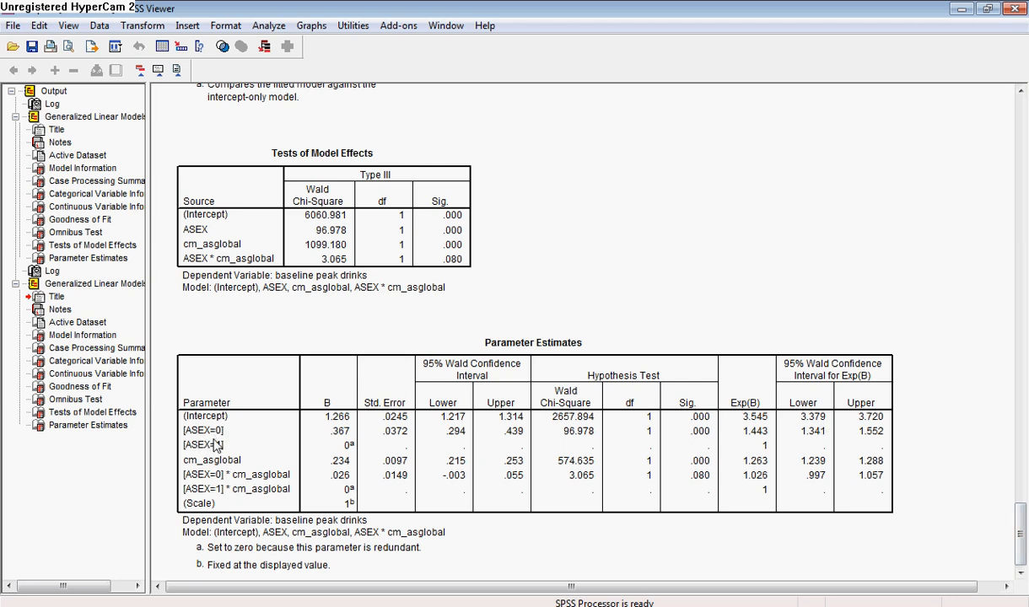
mouse_move(220, 445)
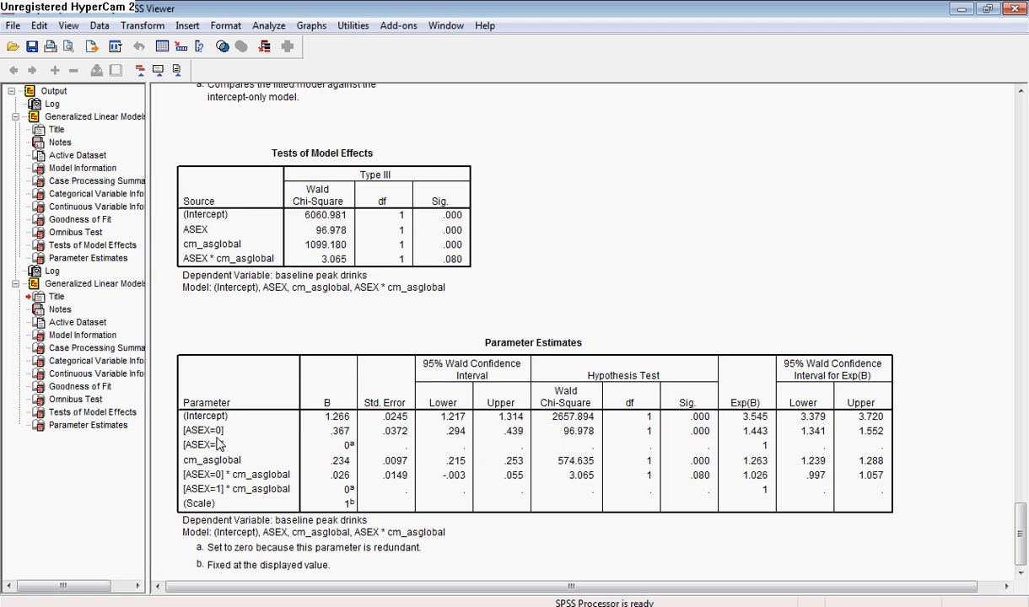
mouse_move(347, 444)
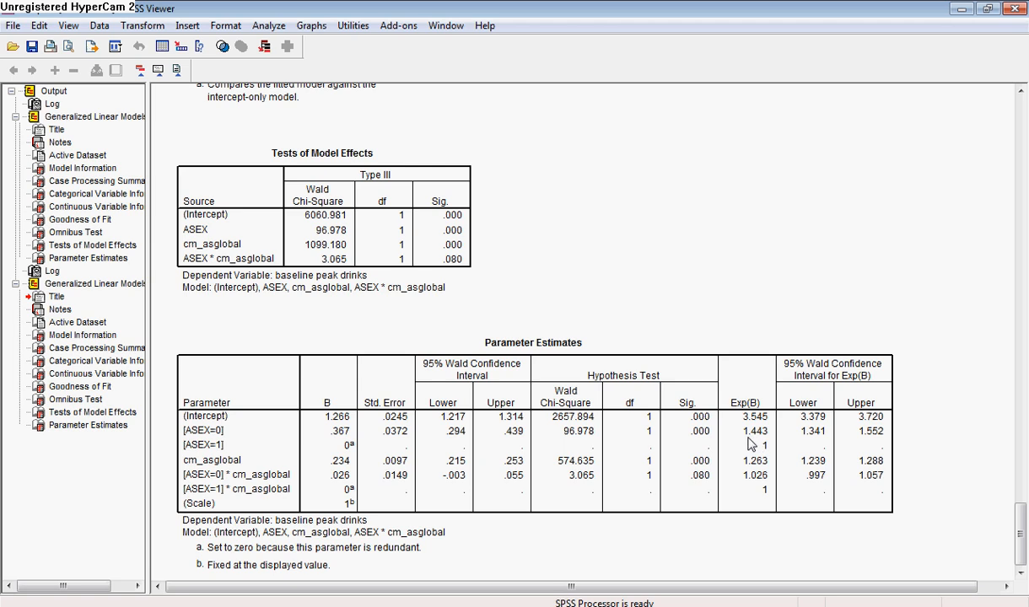
mouse_move(766, 444)
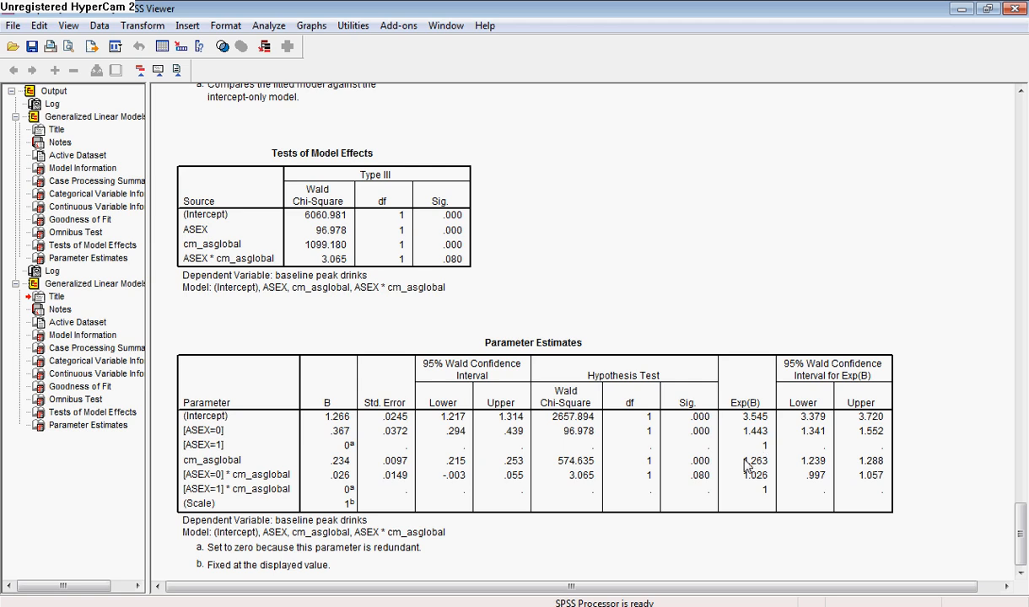
mouse_move(763, 474)
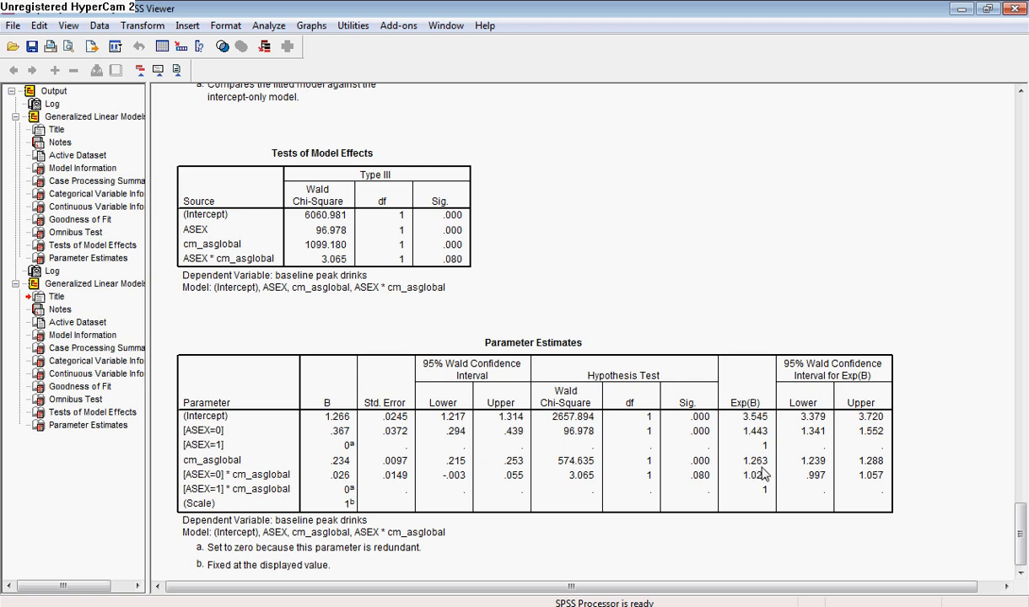
mouse_move(750, 472)
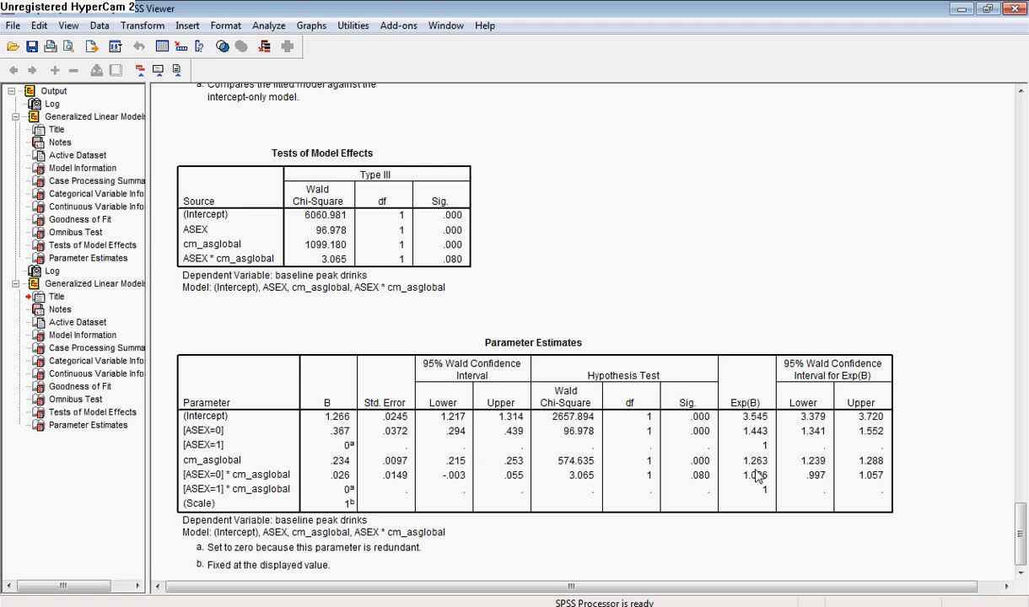
mouse_move(753, 475)
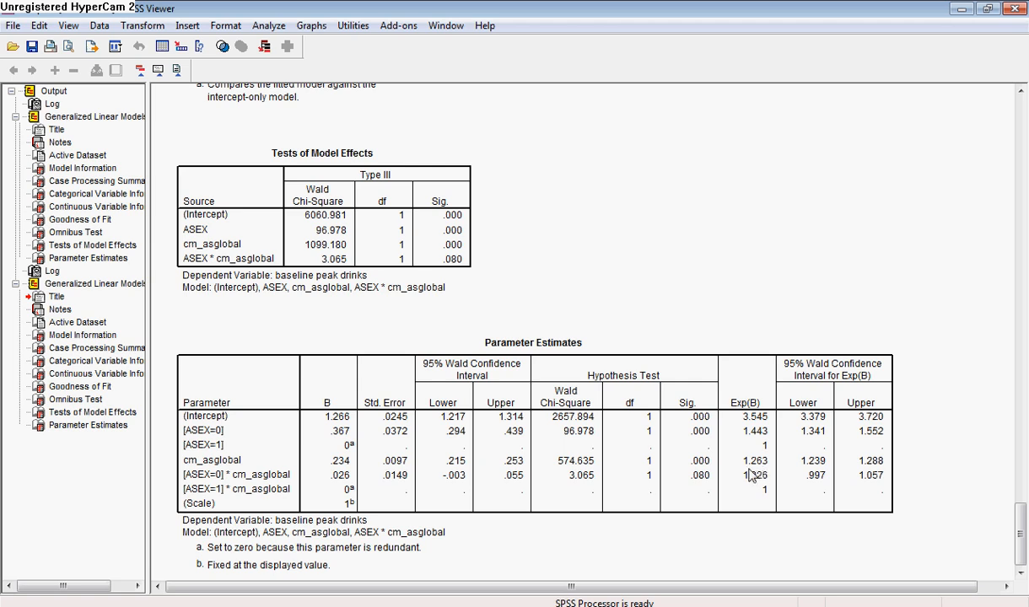
mouse_move(750, 485)
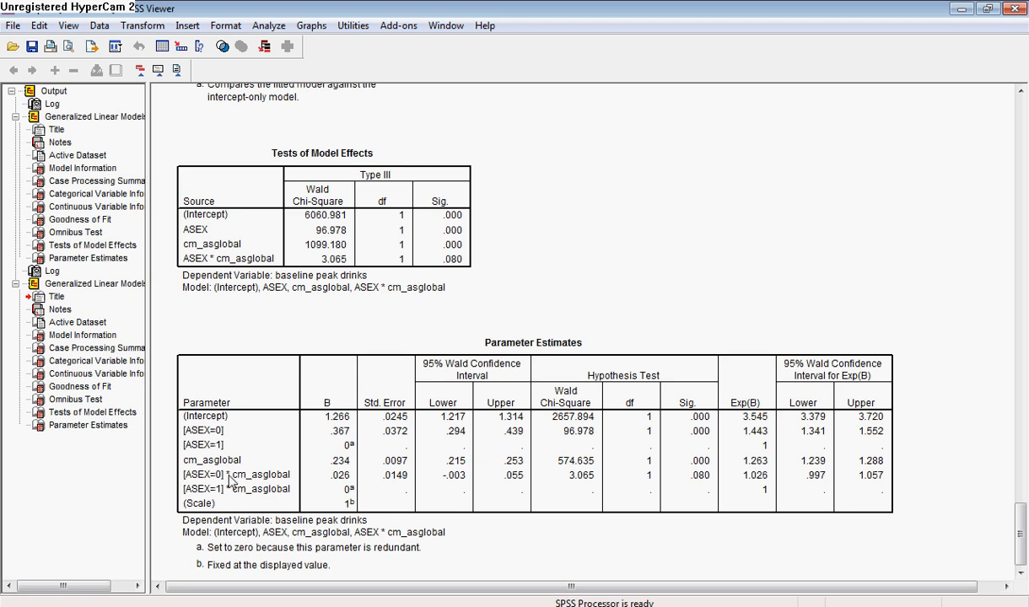
mouse_move(271, 488)
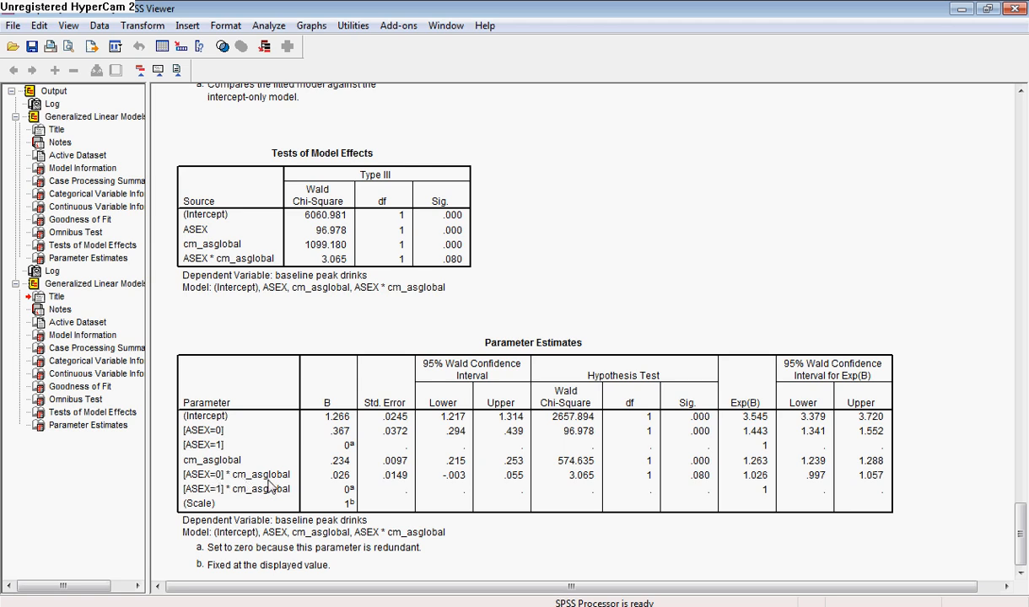
mouse_move(733, 484)
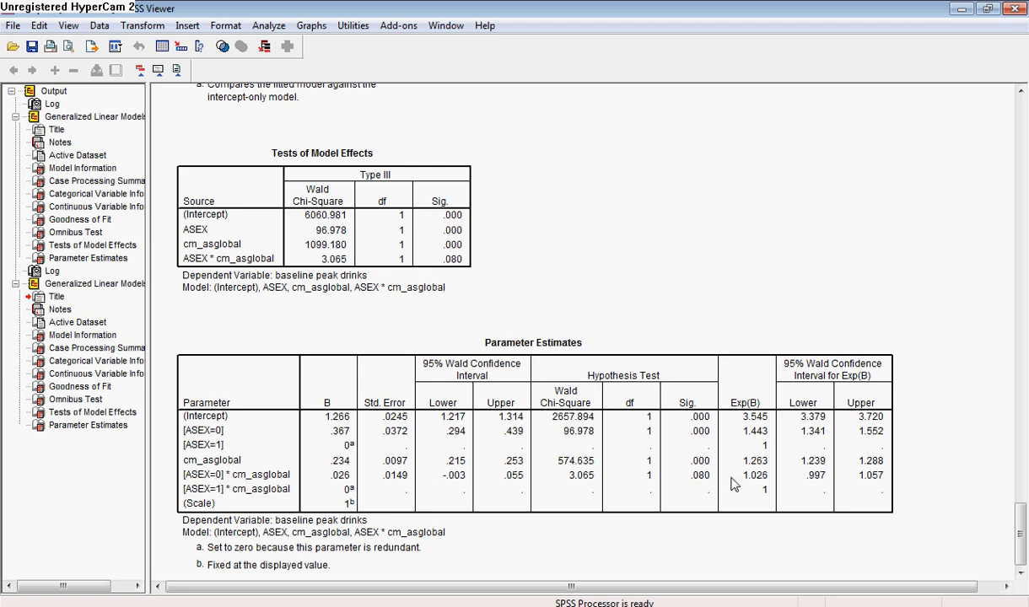
mouse_move(712, 490)
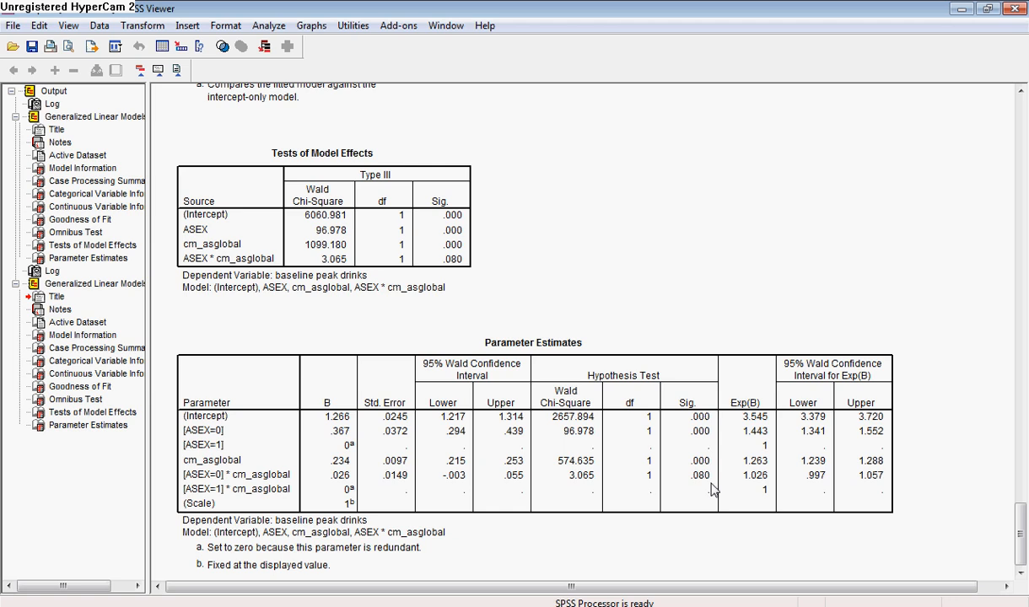
mouse_move(754, 490)
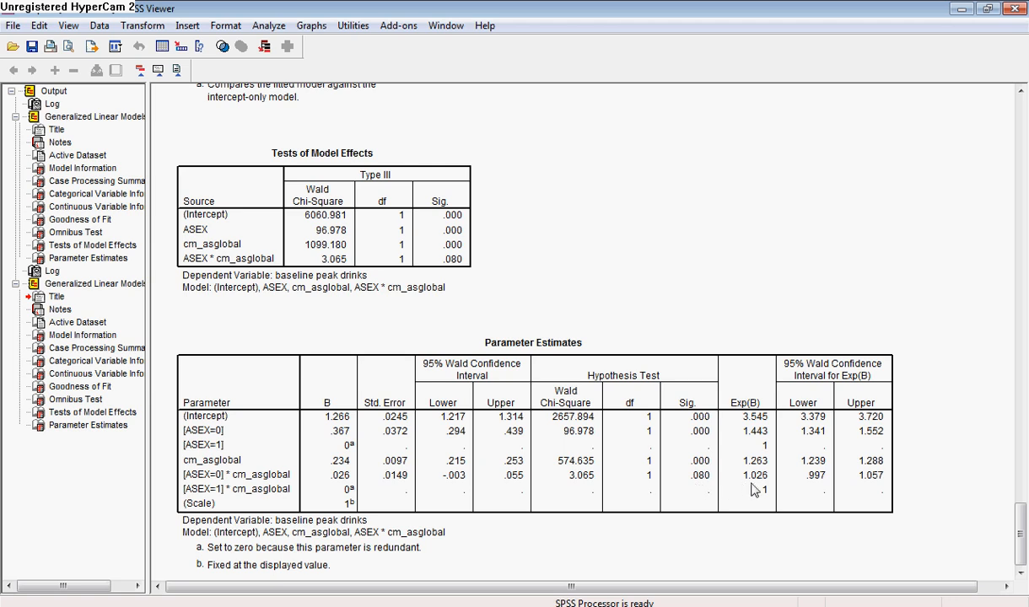
mouse_move(759, 488)
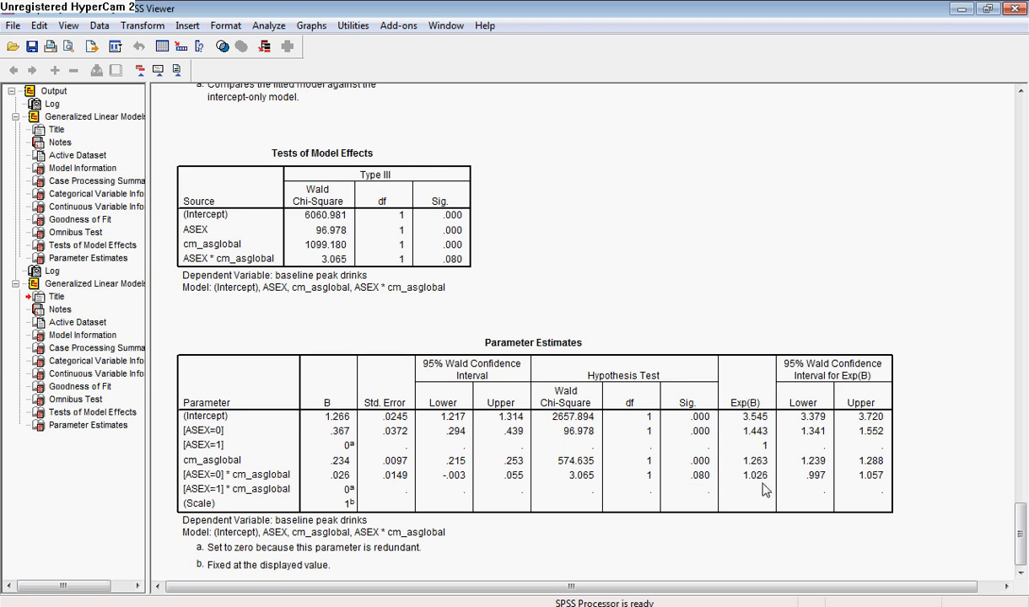
mouse_move(749, 490)
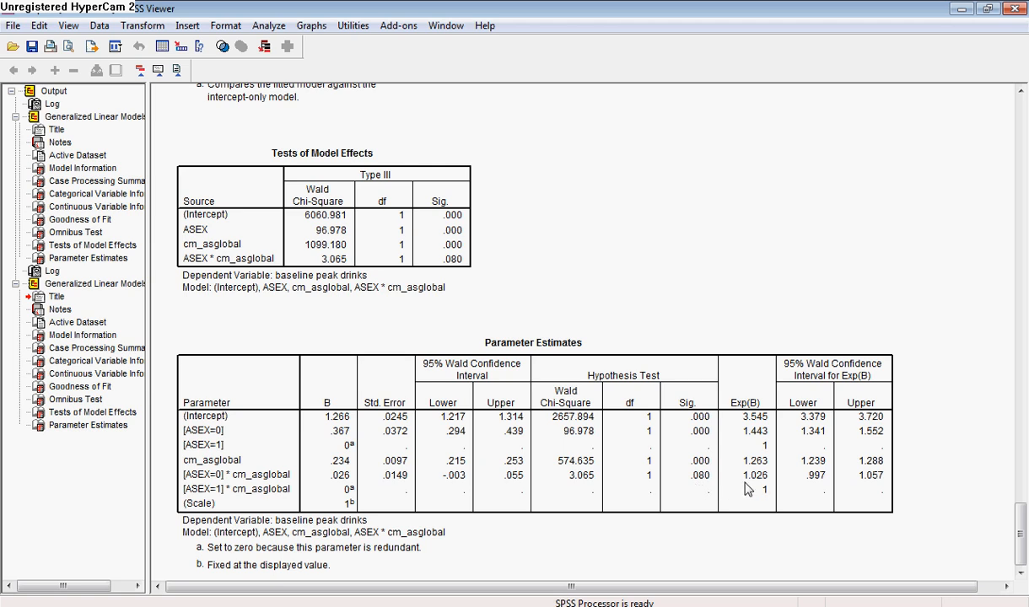
mouse_move(763, 489)
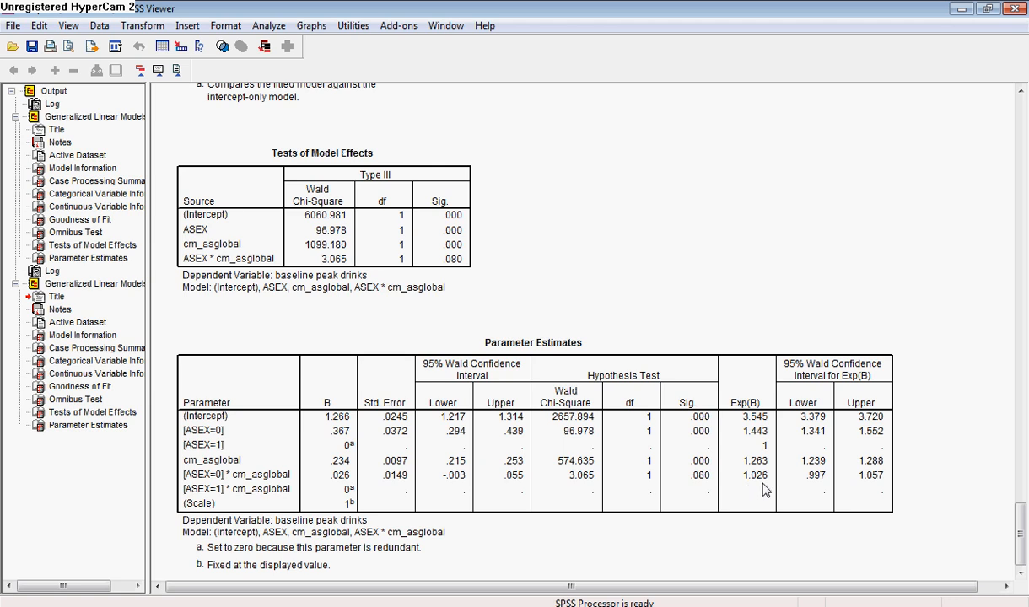
mouse_move(974, 504)
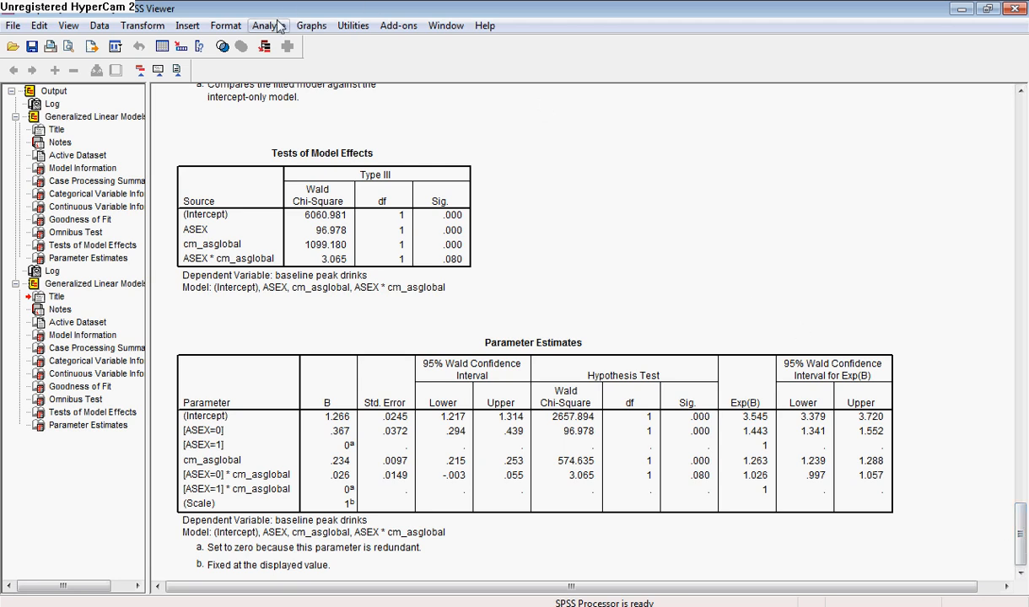
mouse_move(311, 25)
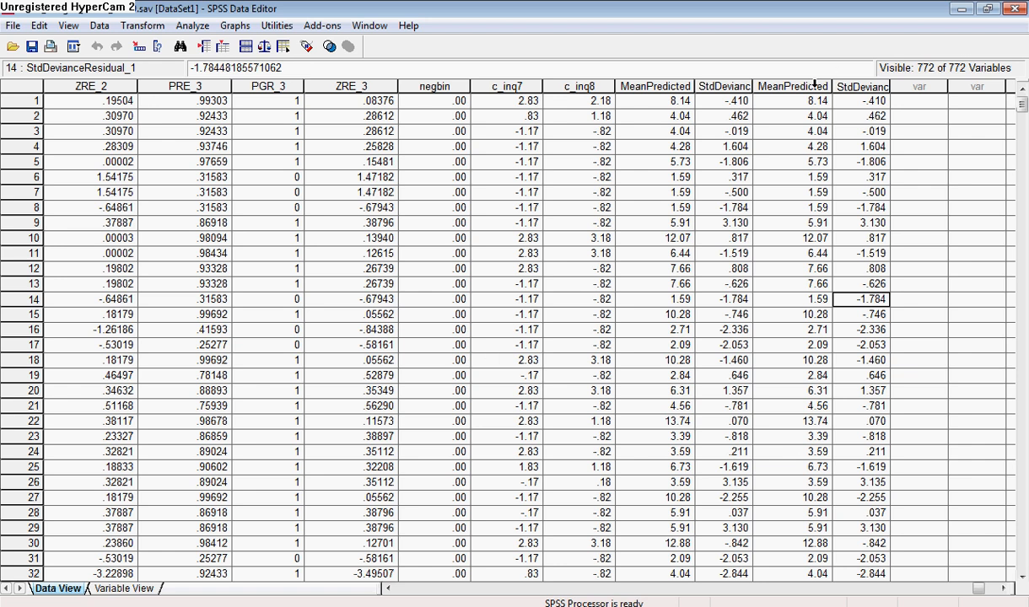
Select the MeanPredicted_1 and StdDevianceResidual_1 columns in the Data Editor
left_click(791, 86)
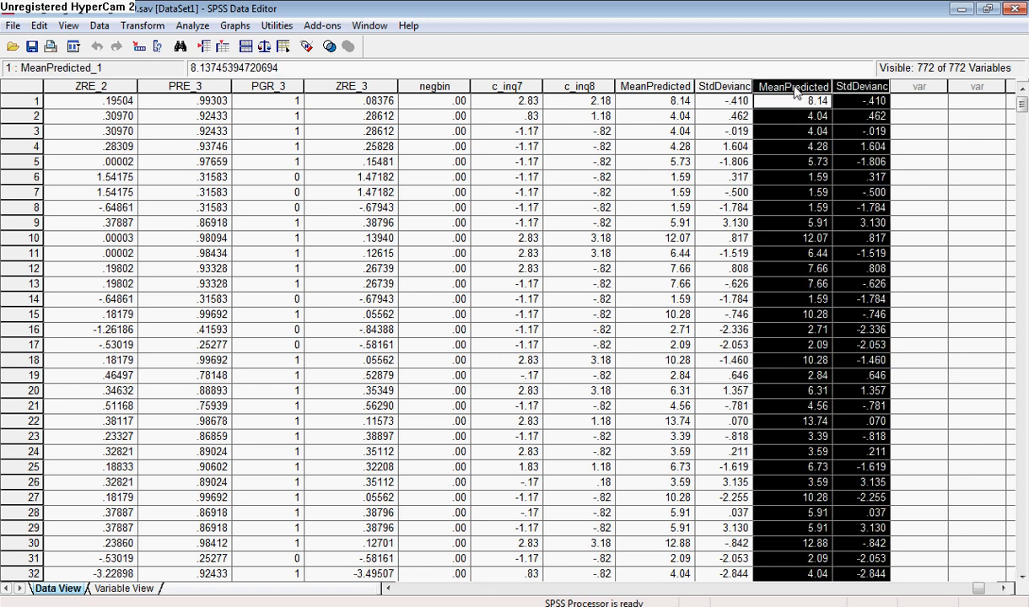
mouse_move(849, 90)
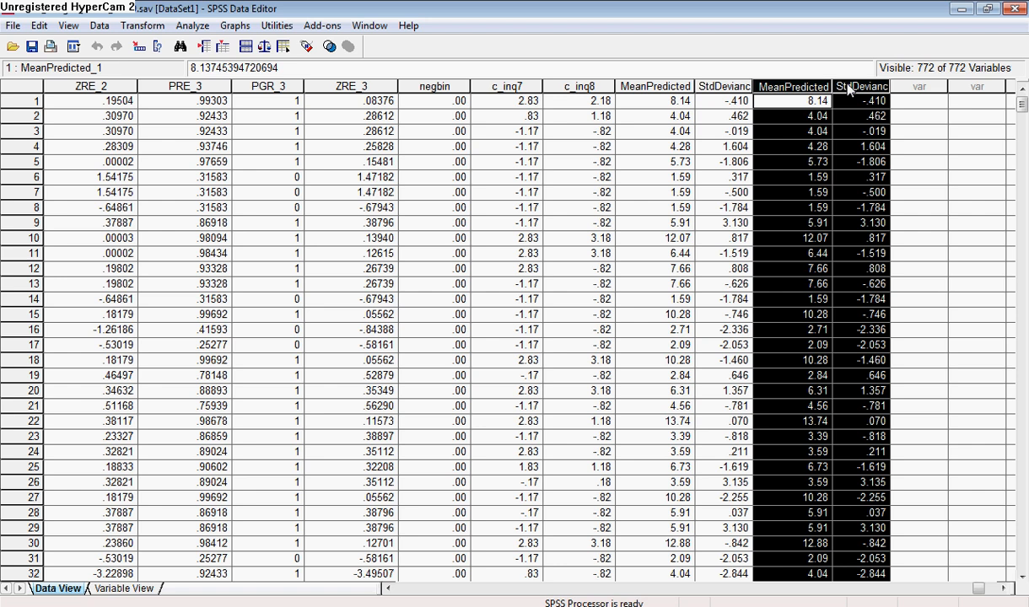
mouse_move(852, 111)
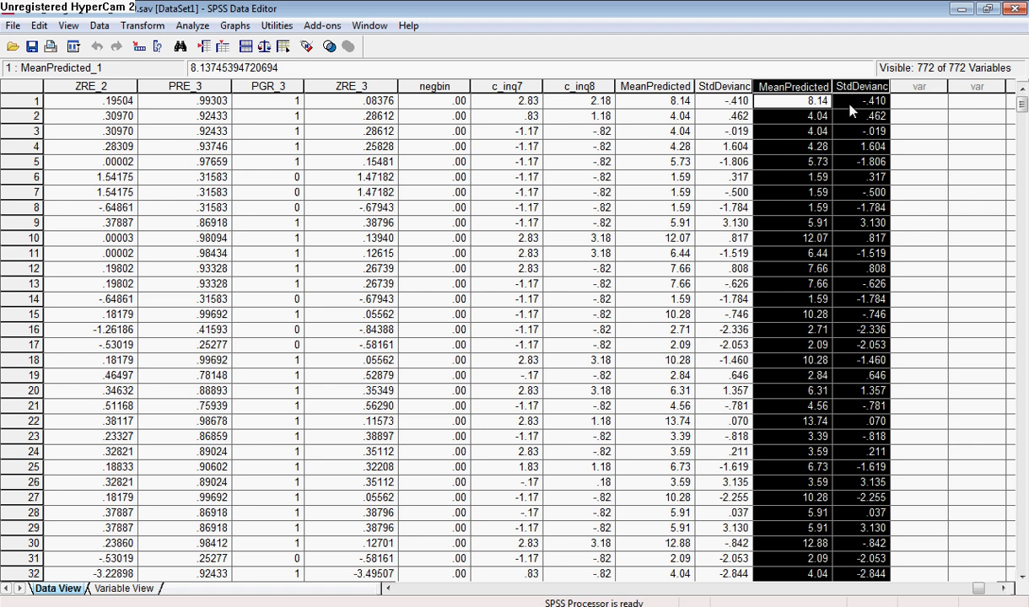
mouse_move(816, 105)
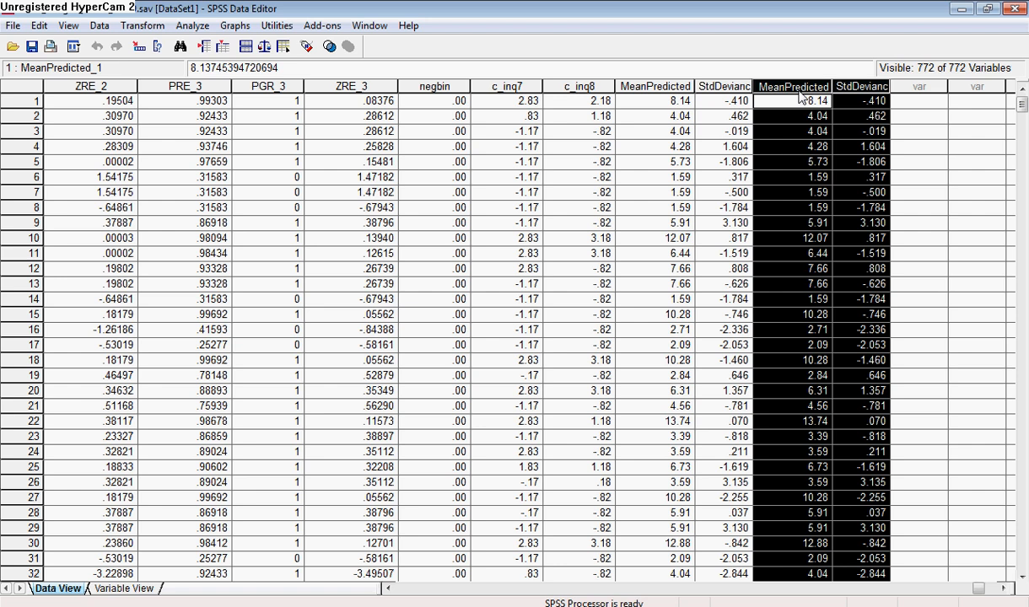
mouse_move(483, 53)
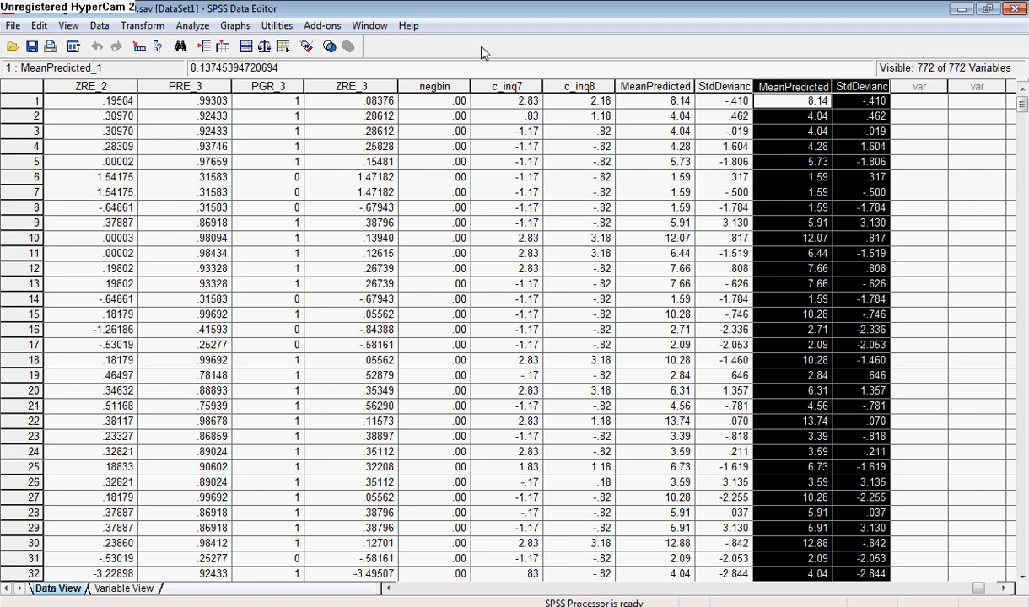
Define a Simple Scatter with predicted mean on X and standardized deviance residual on Y
left_click(235, 25)
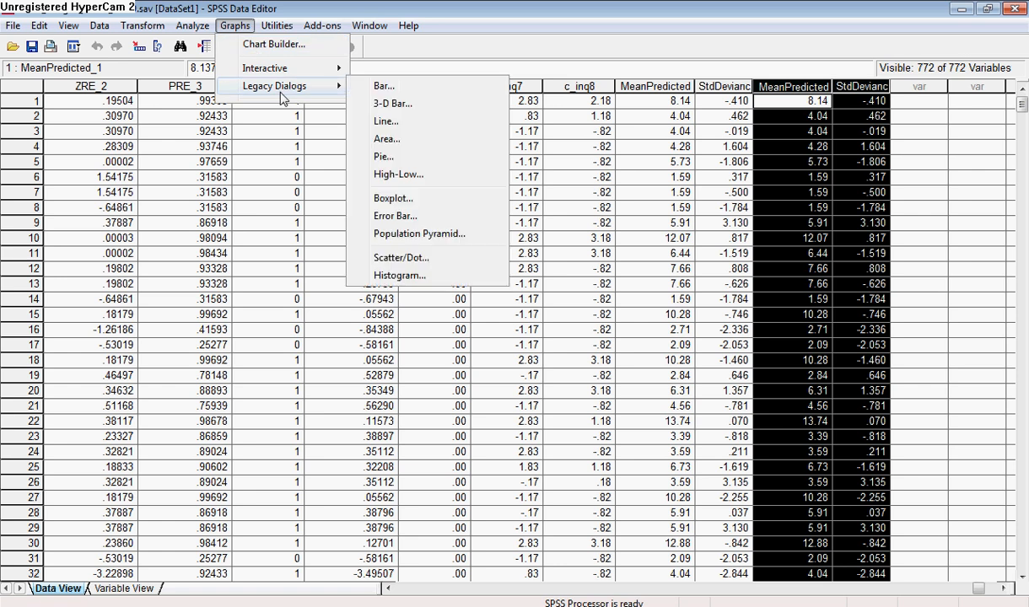
mouse_move(392, 103)
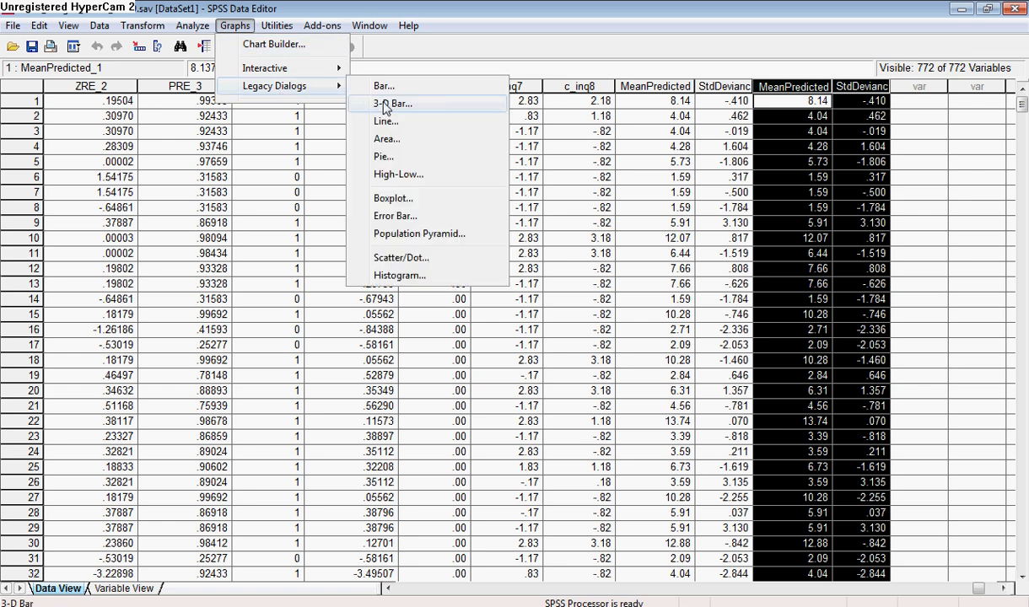
mouse_move(422, 257)
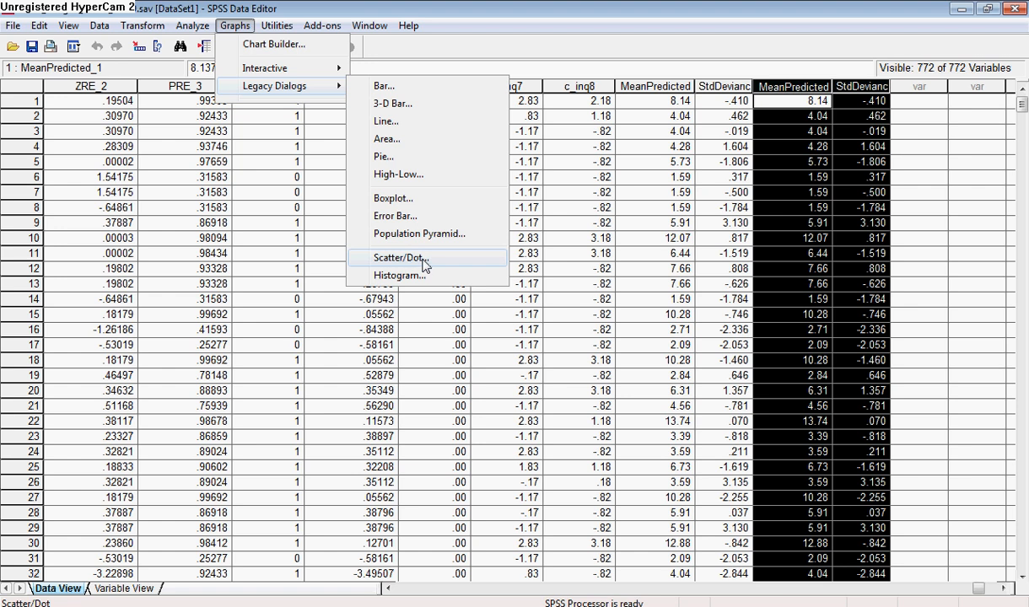
left_click(396, 257)
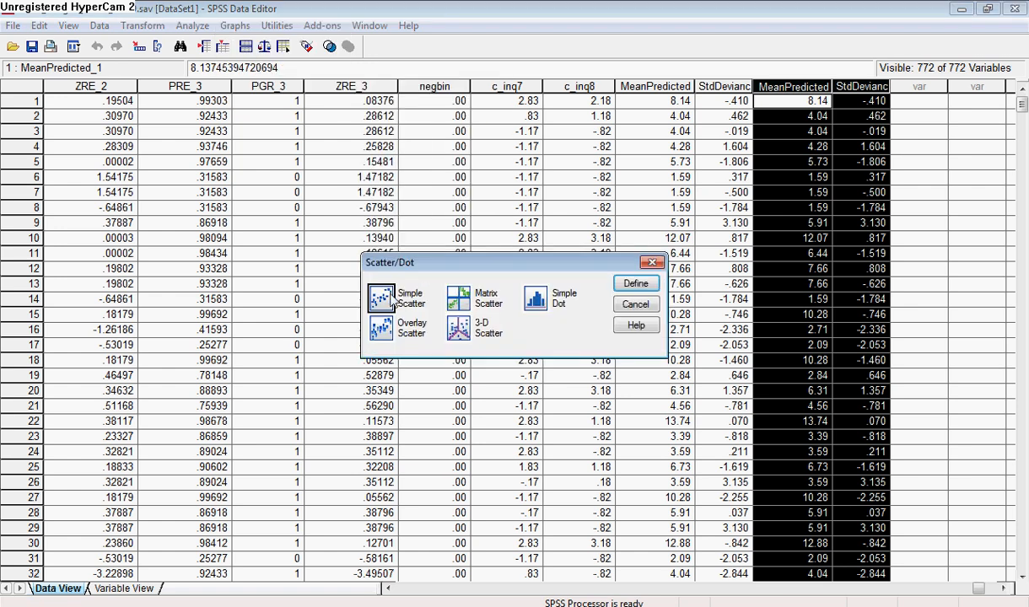
left_click(635, 282)
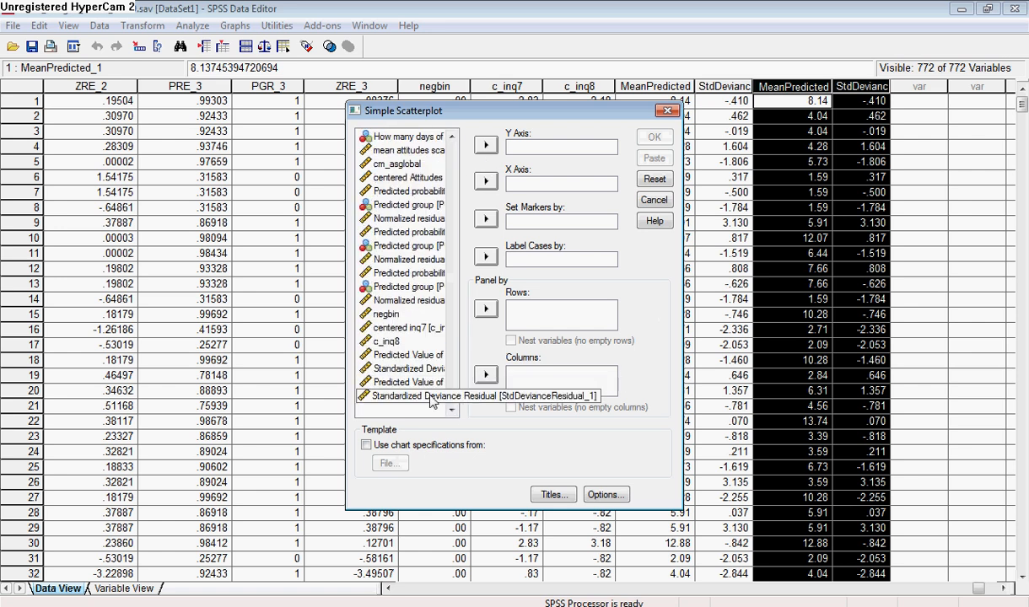
left_click(405, 382)
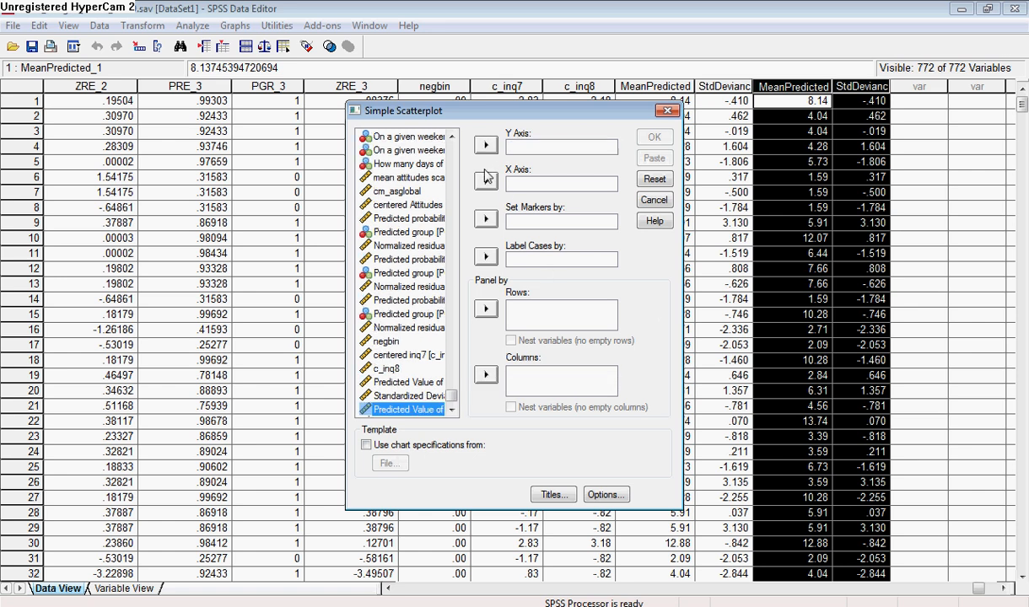
left_click(484, 181)
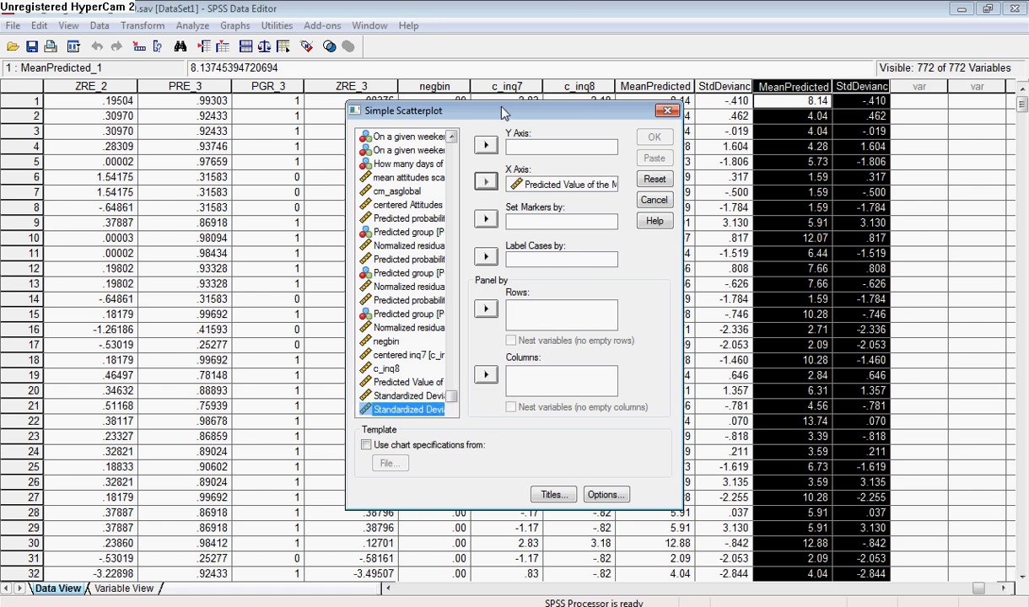
left_click(485, 144)
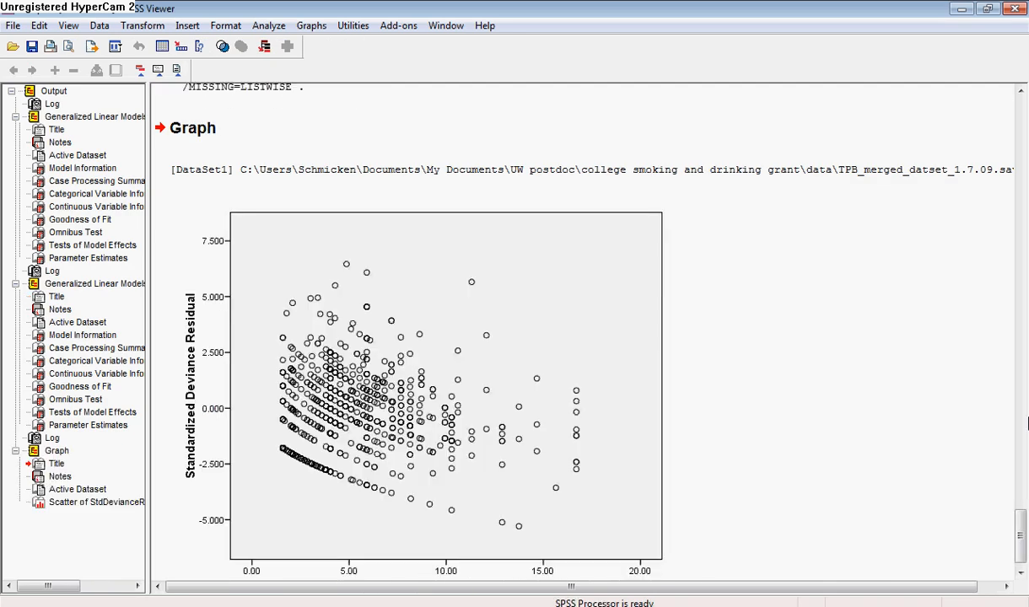
mouse_move(791, 412)
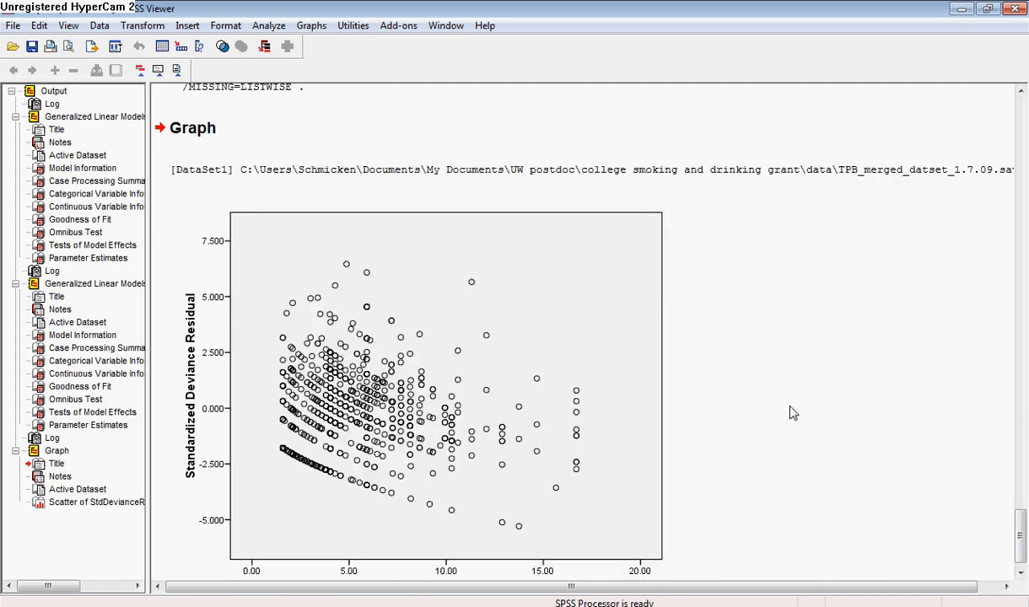
mouse_move(412, 318)
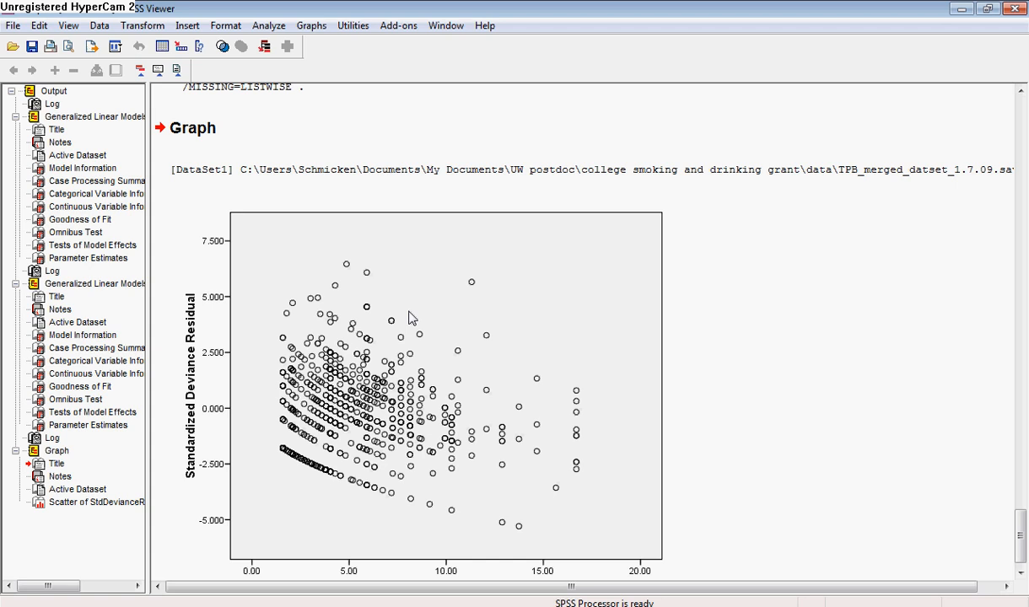
mouse_move(301, 404)
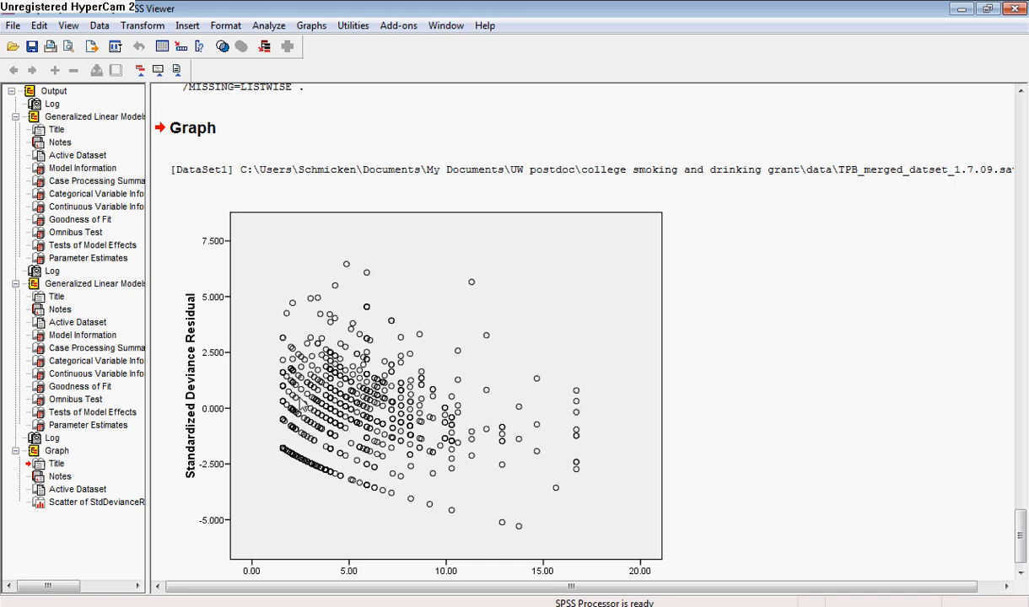
mouse_move(541, 340)
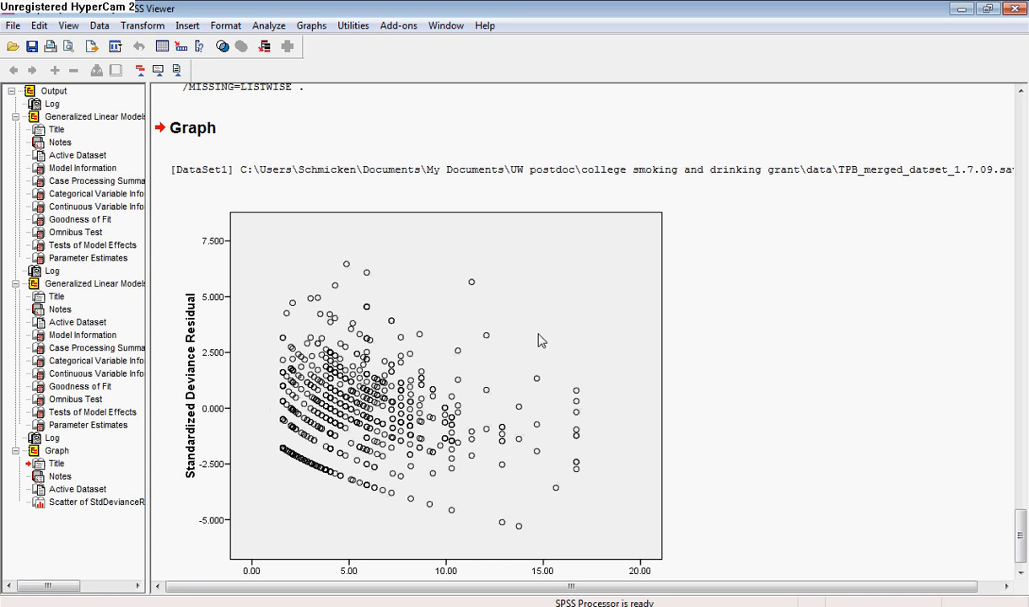
mouse_move(327, 430)
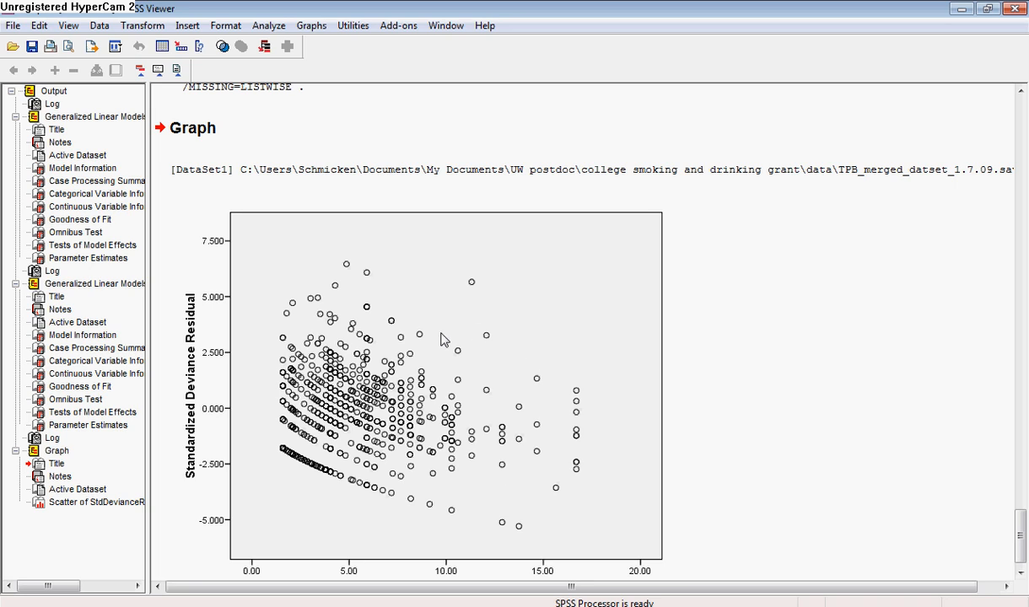
mouse_move(308, 379)
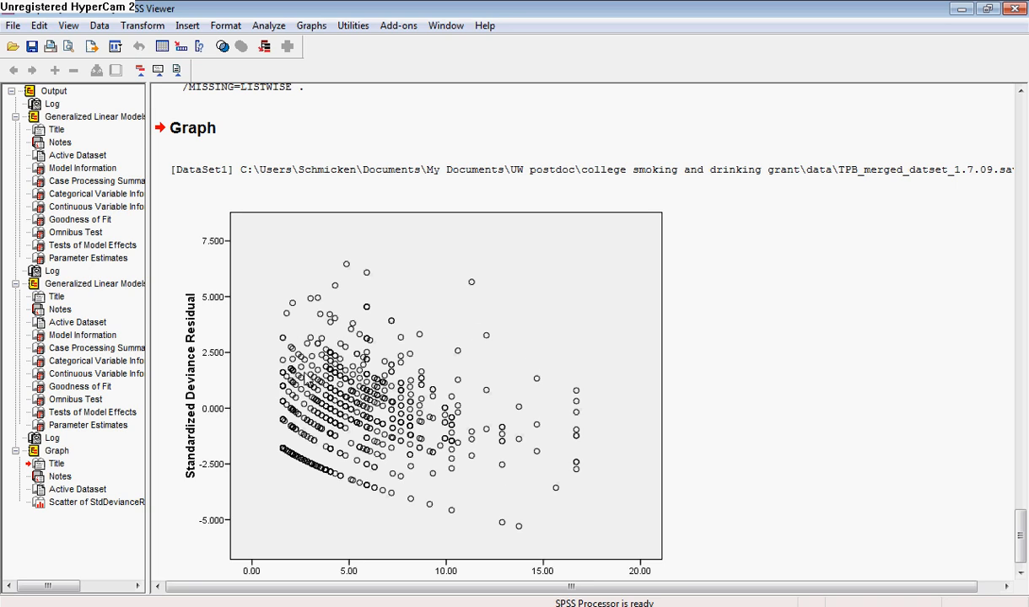
mouse_move(329, 278)
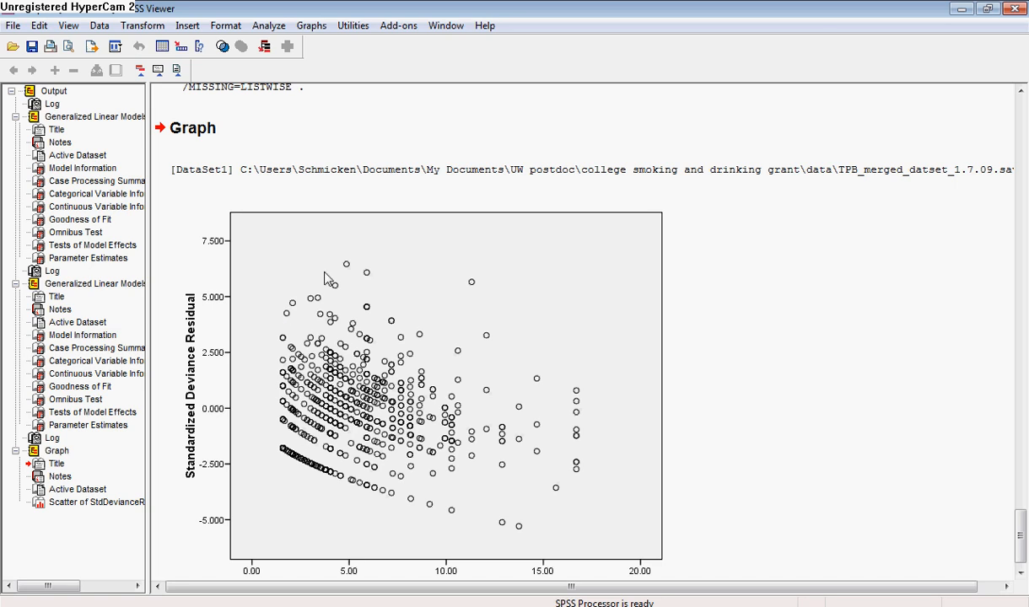
mouse_move(319, 360)
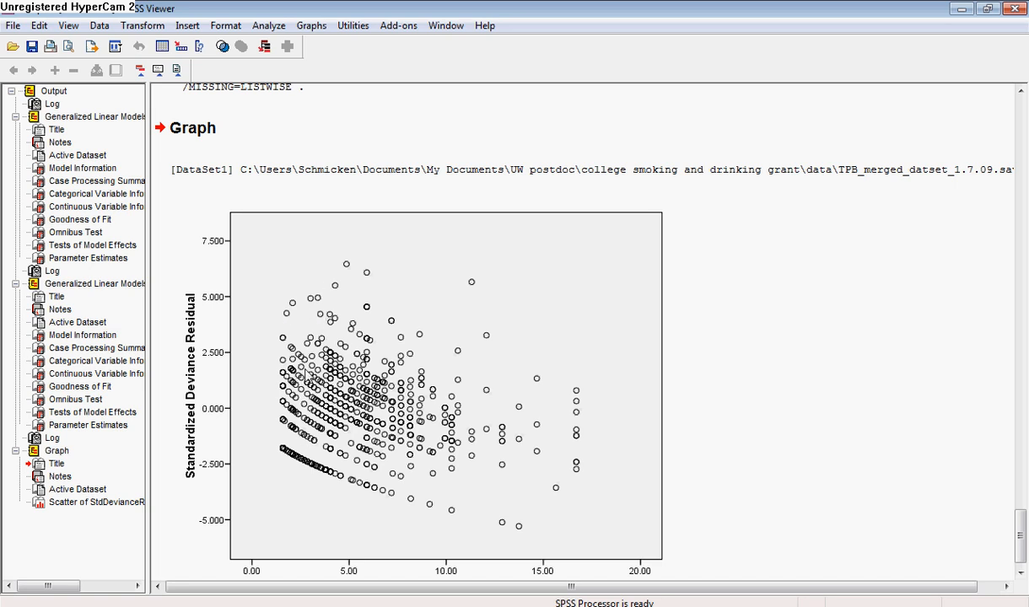
mouse_move(543, 422)
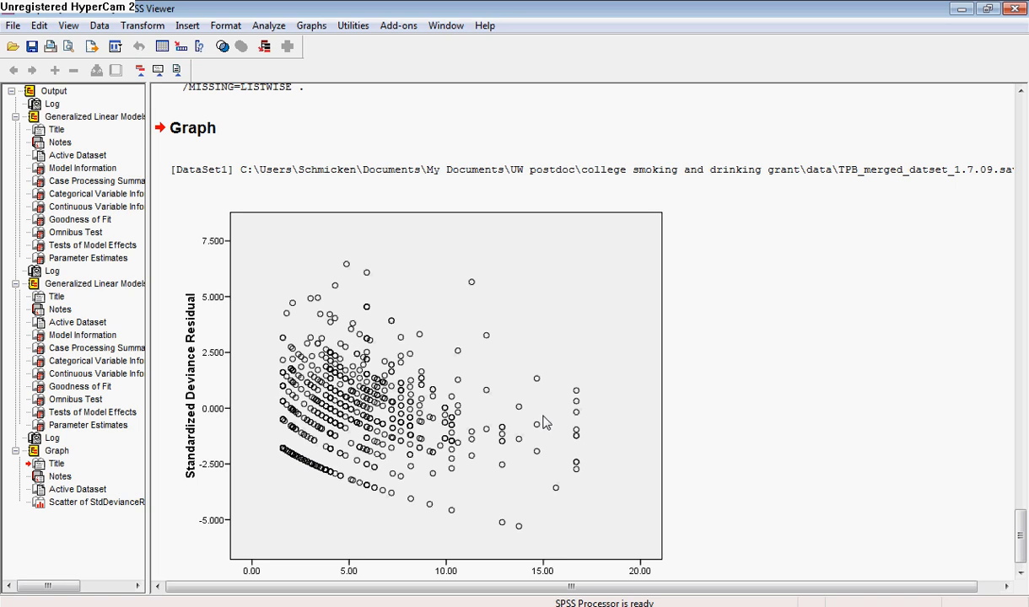
mouse_move(370, 303)
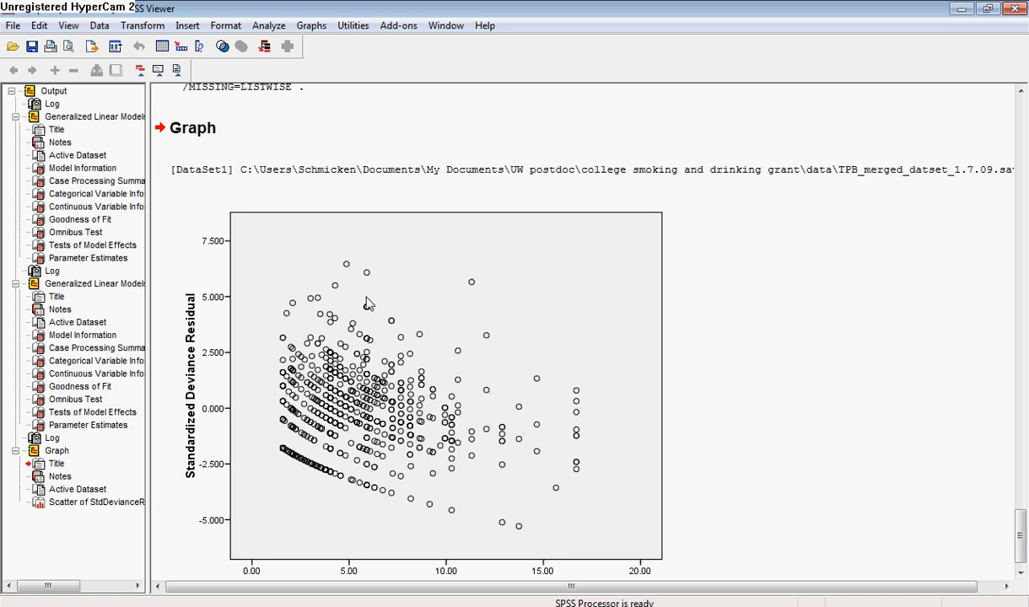
mouse_move(326, 449)
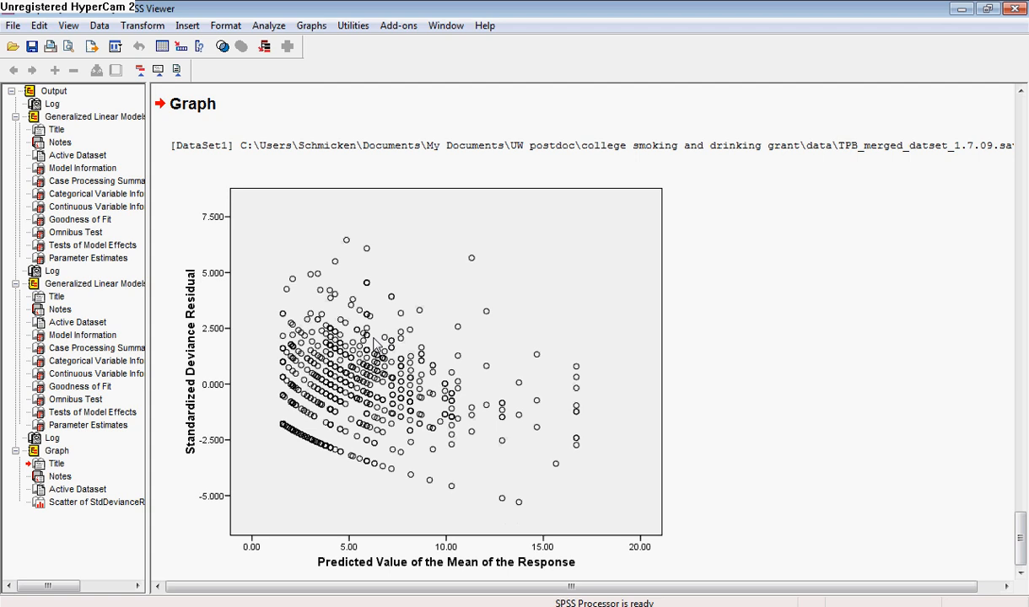
mouse_move(320, 408)
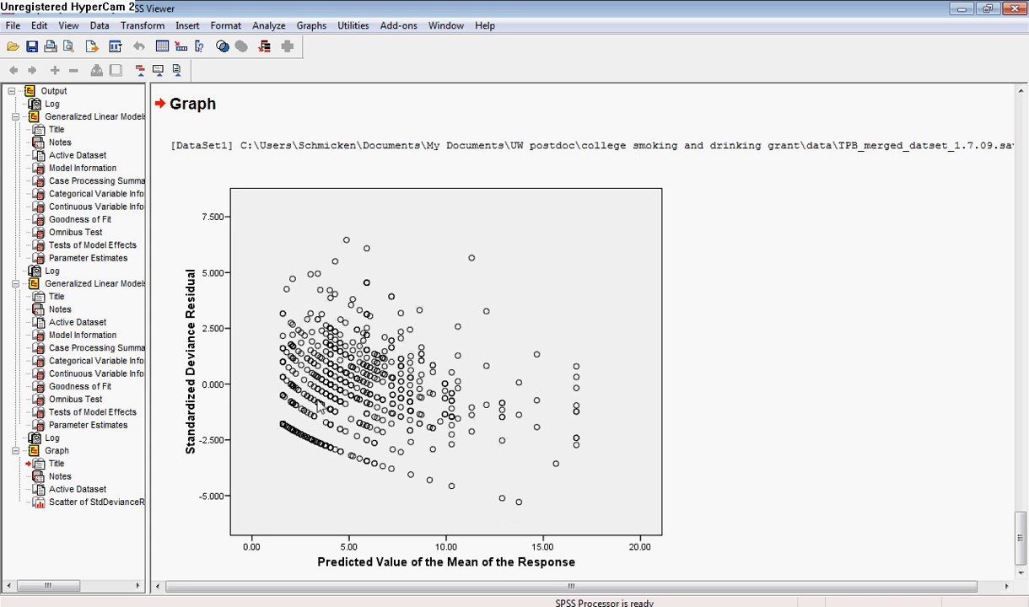
mouse_move(297, 412)
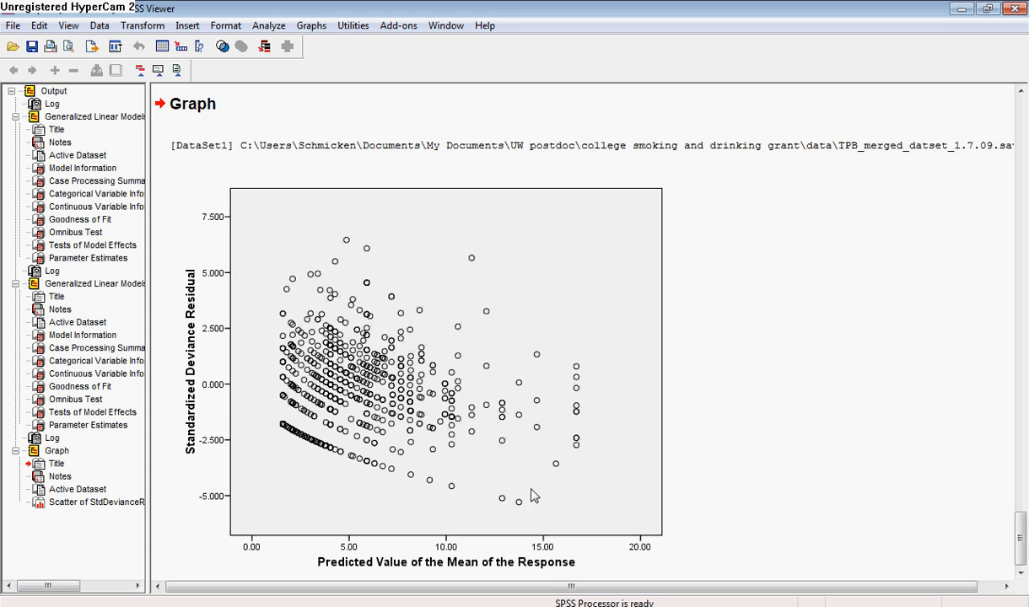
mouse_move(575, 377)
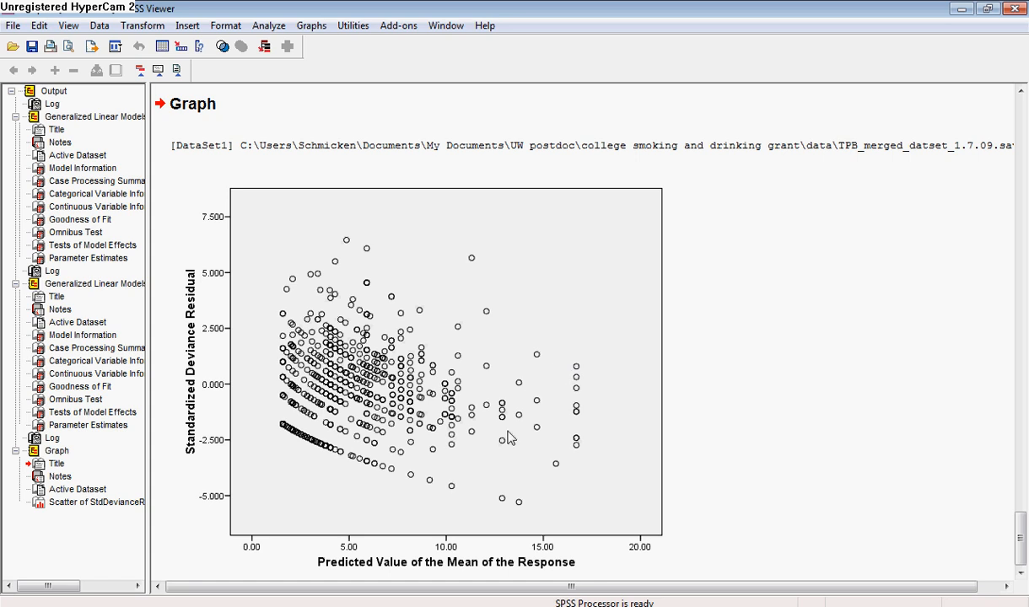
mouse_move(567, 389)
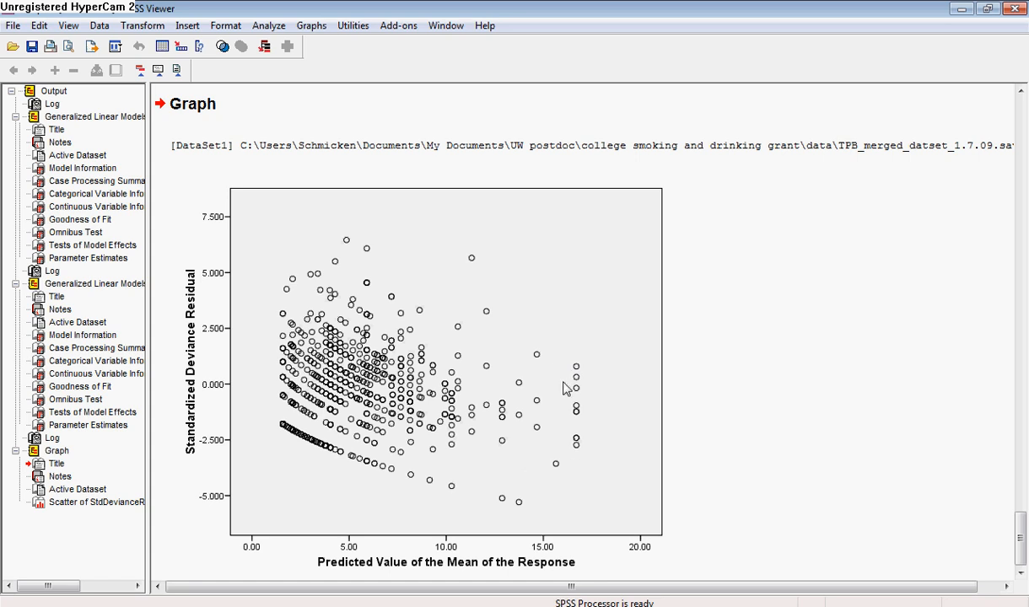
mouse_move(505, 448)
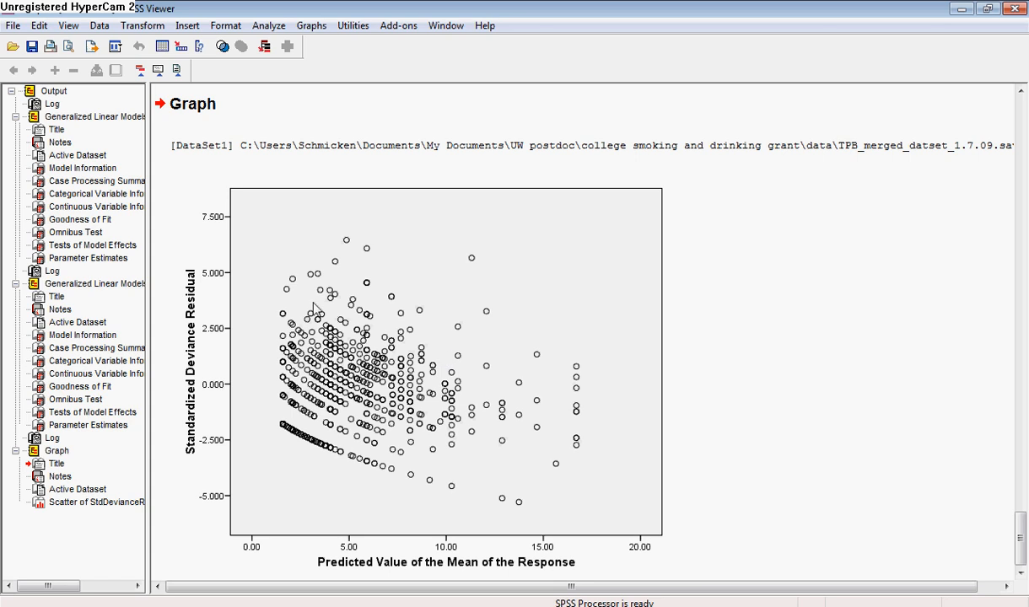
mouse_move(274, 420)
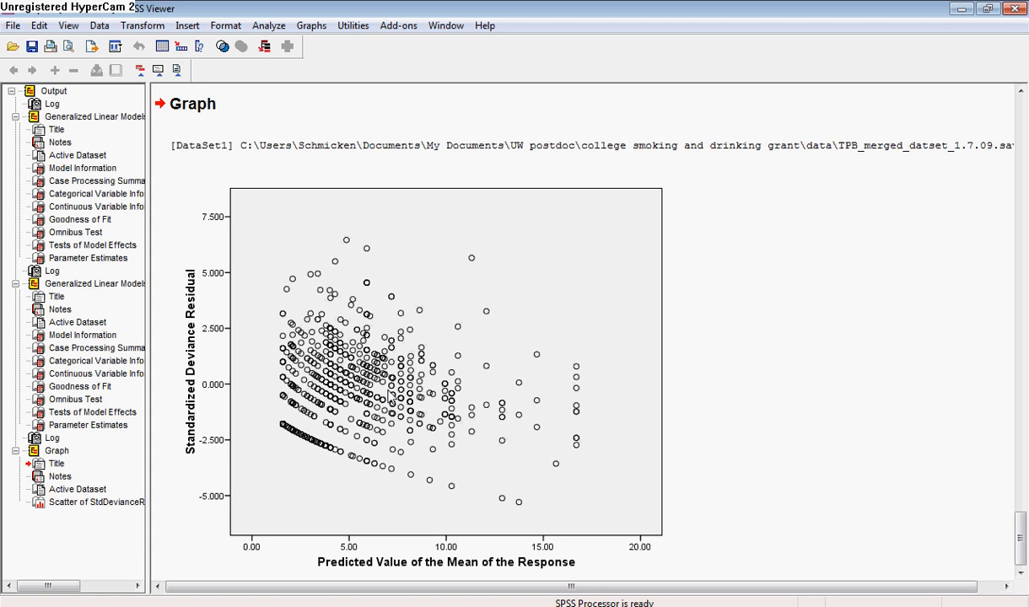
mouse_move(248, 380)
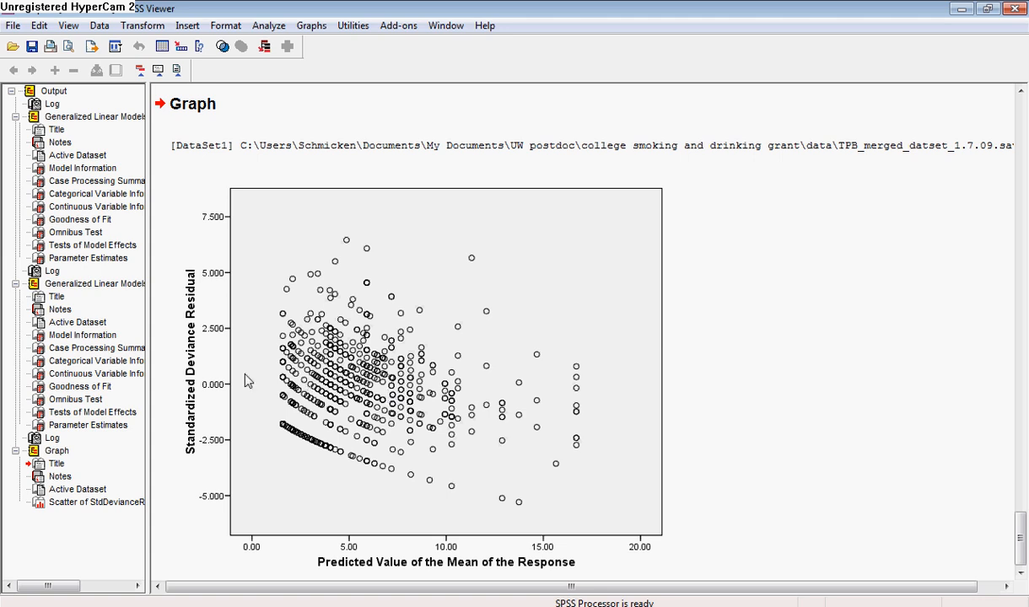
mouse_move(225, 380)
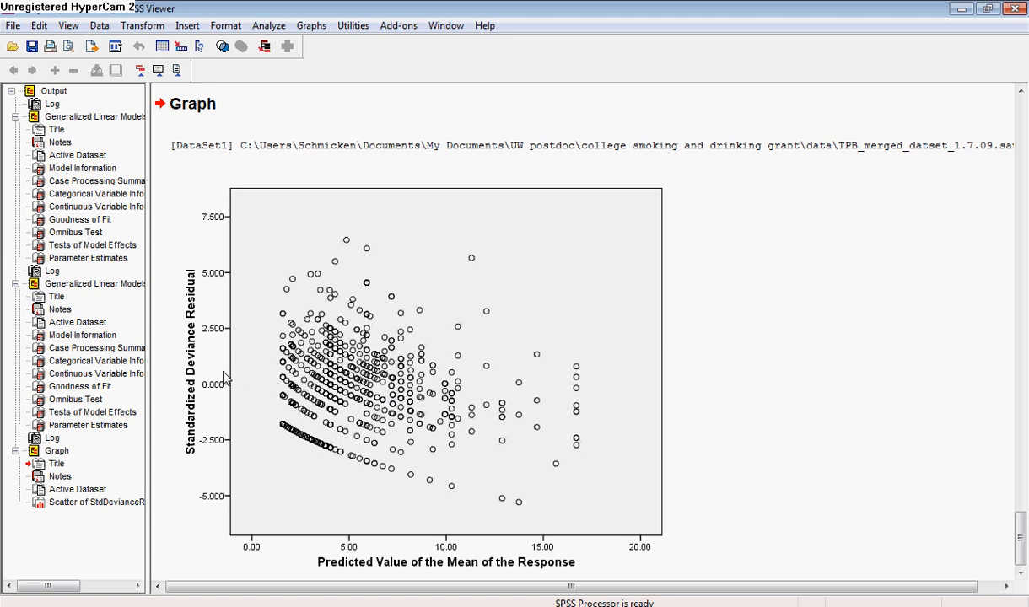
mouse_move(258, 284)
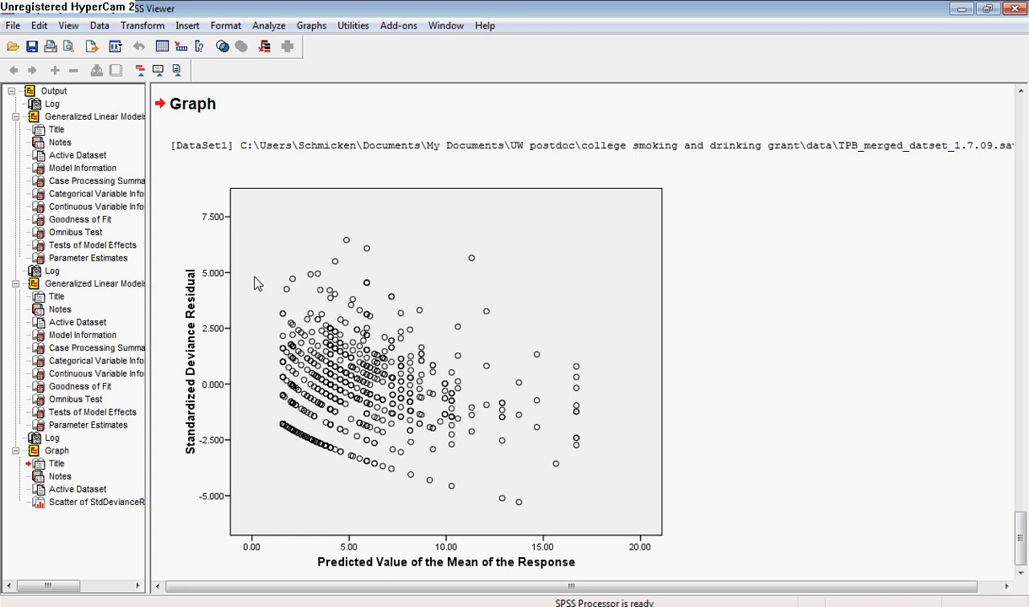
mouse_move(242, 282)
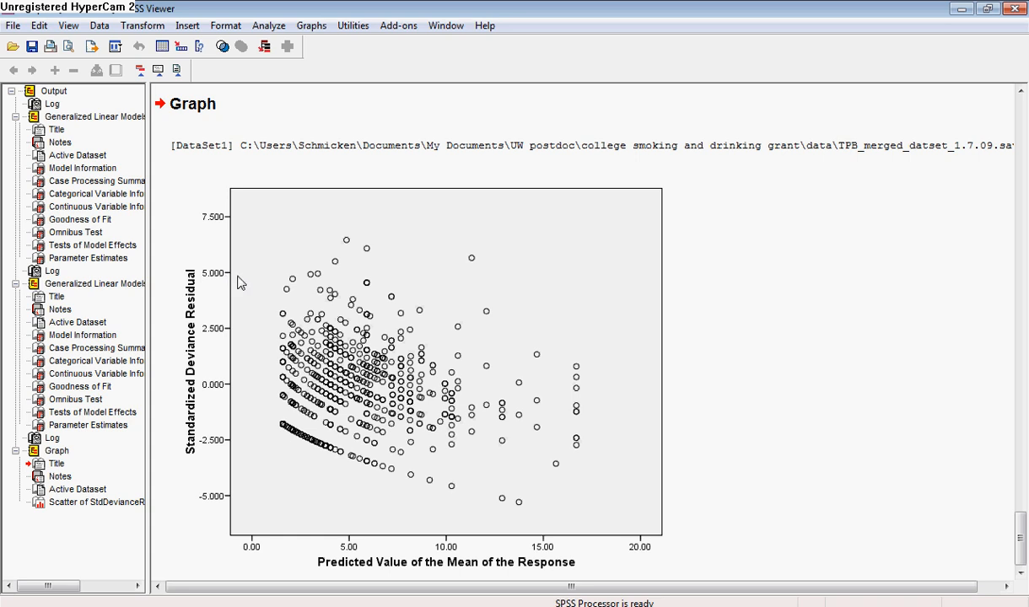
mouse_move(232, 306)
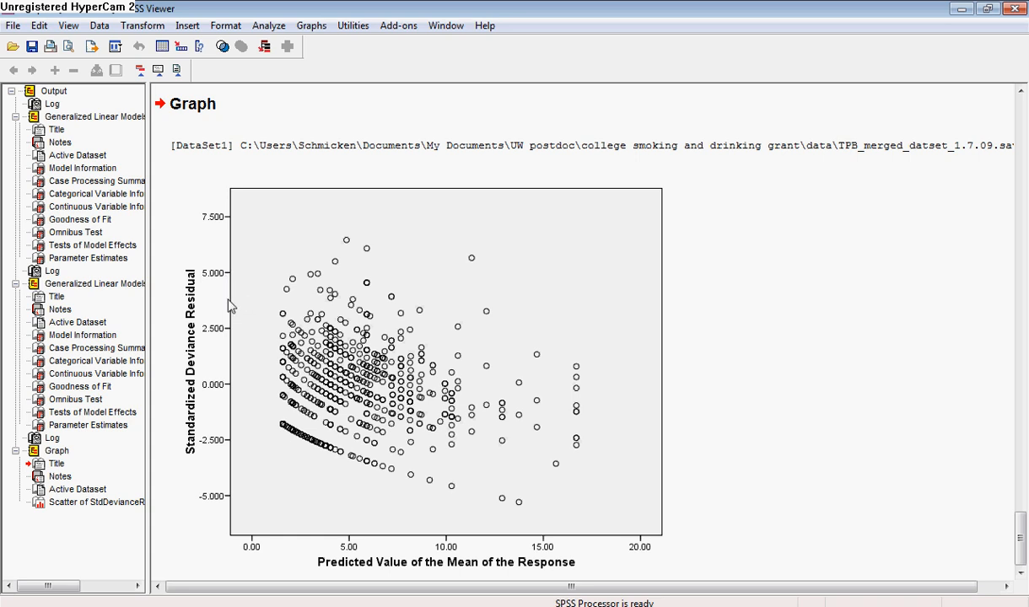
mouse_move(234, 473)
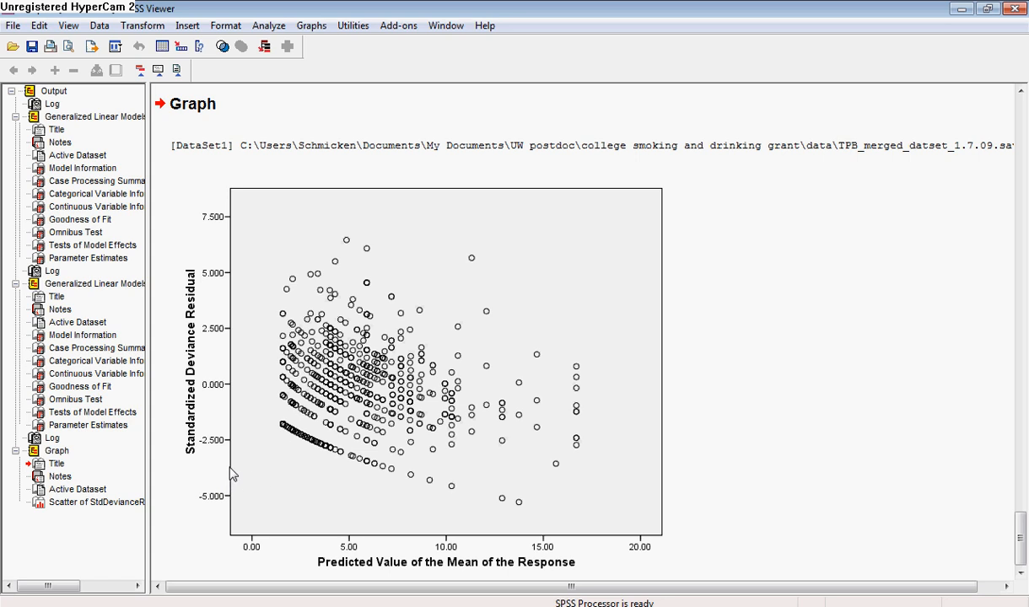
mouse_move(260, 472)
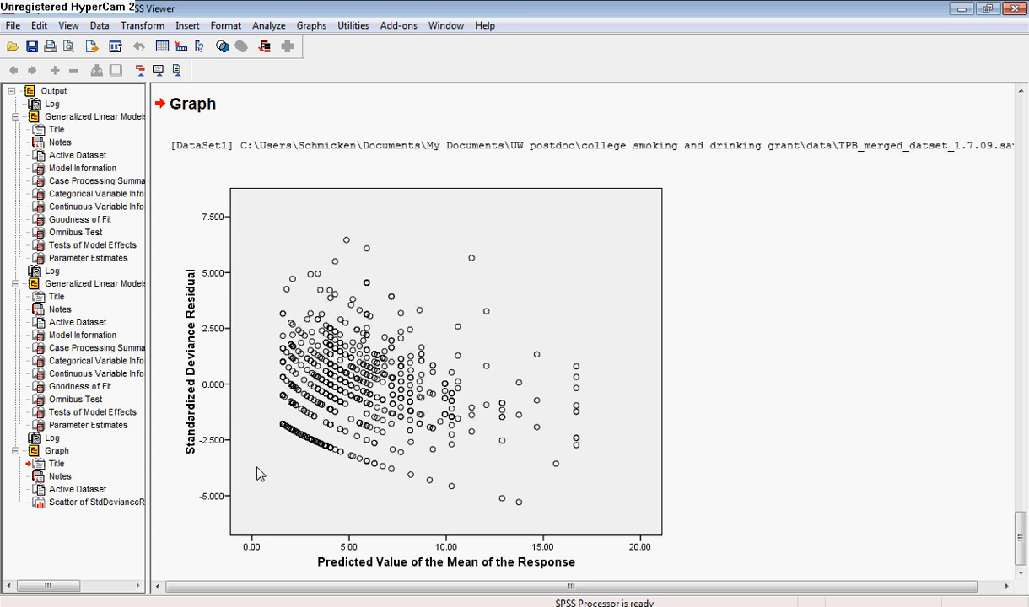
mouse_move(407, 258)
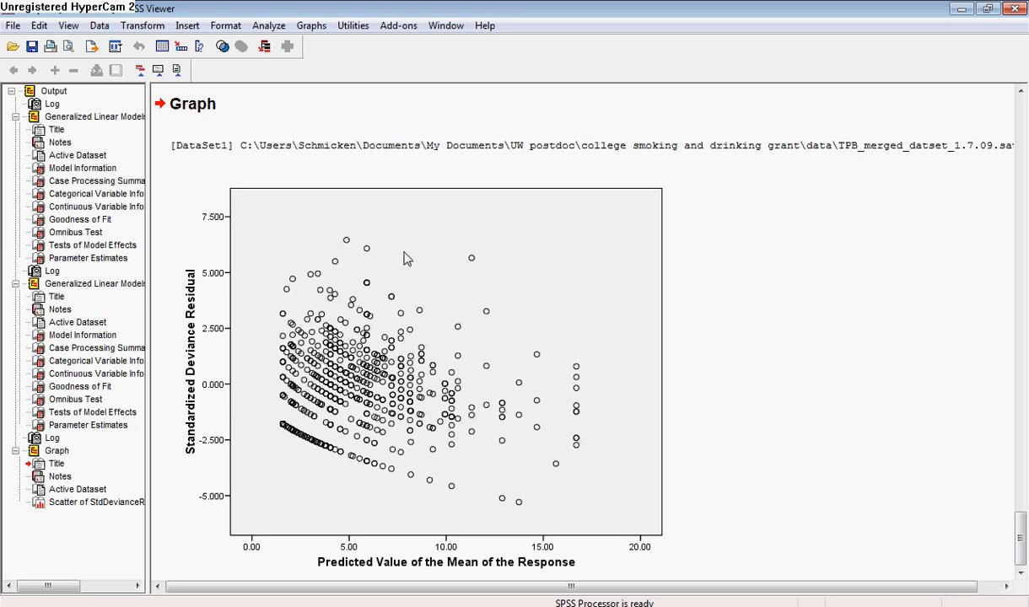
mouse_move(335, 124)
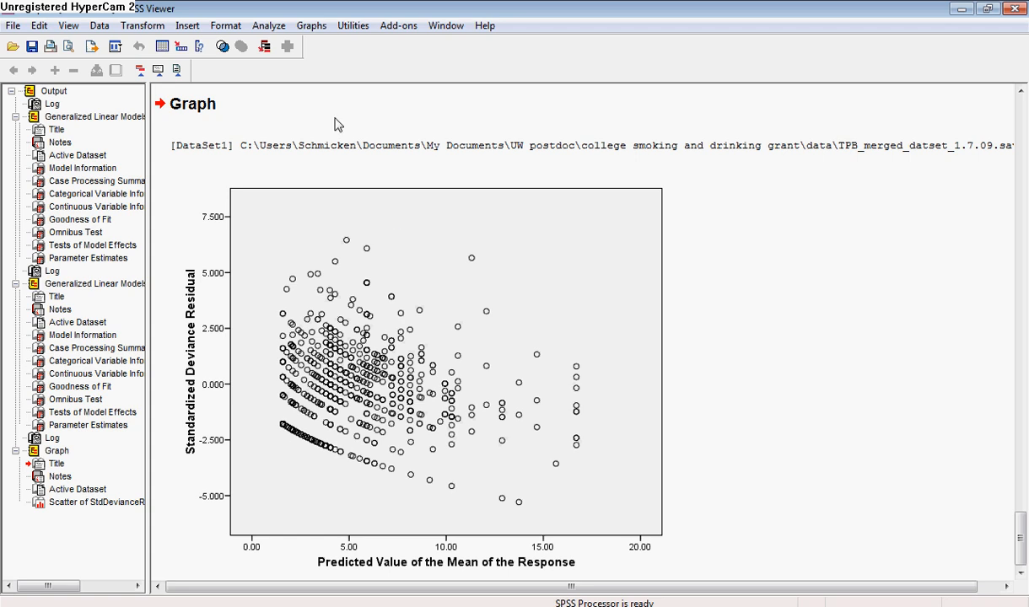